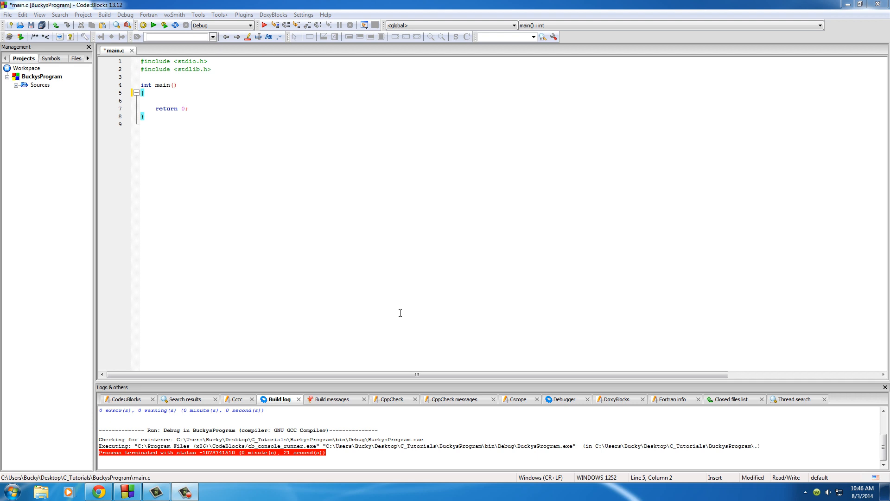
mouse_move(413, 308)
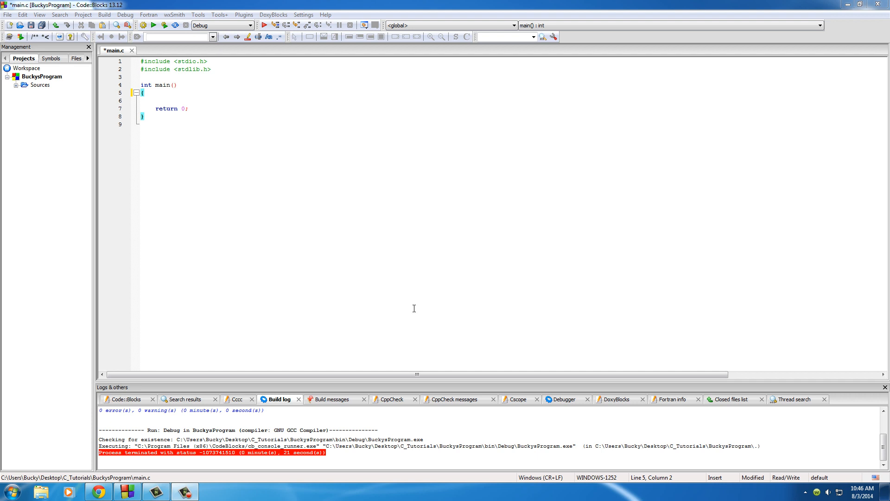
mouse_move(415, 305)
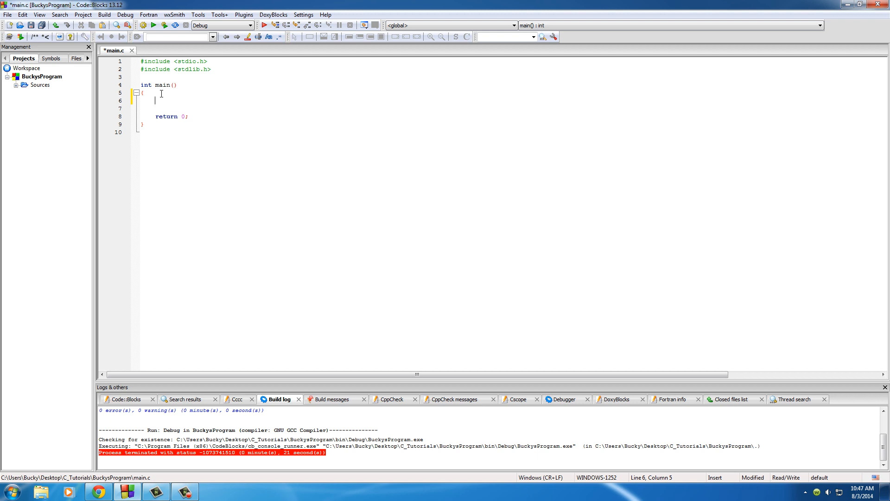
Declare float grade1, grade2 and grade3 and print a prompt asking for three grades
type("float")
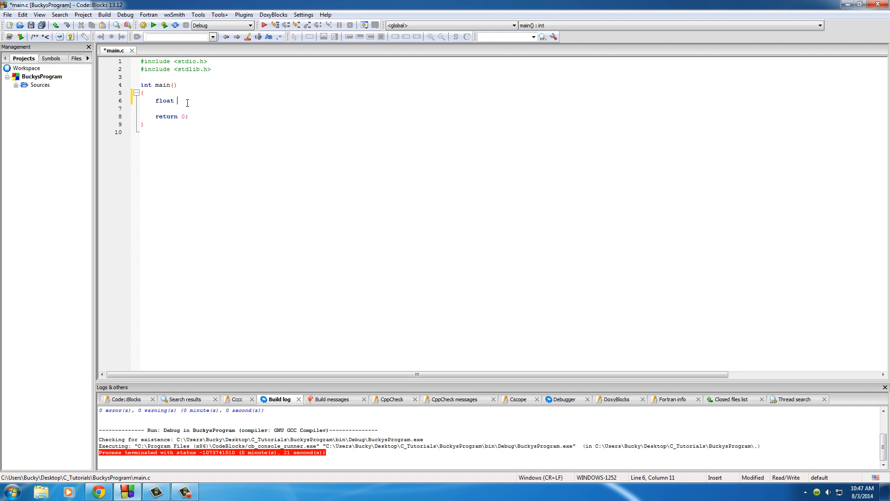
type("grade1;")
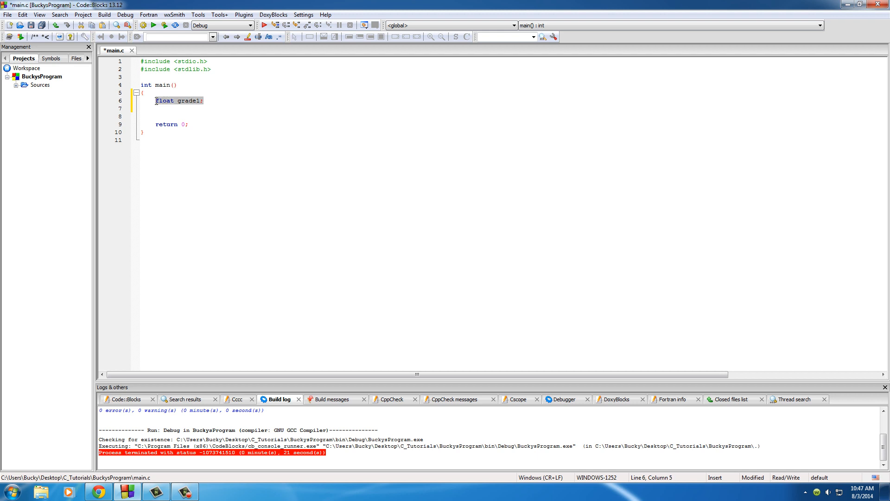
type("float grade1;")
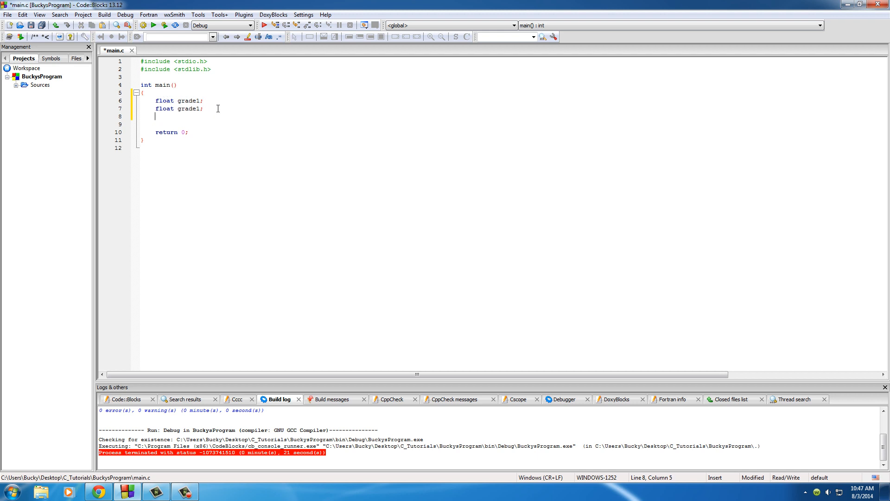
type("float grade1;")
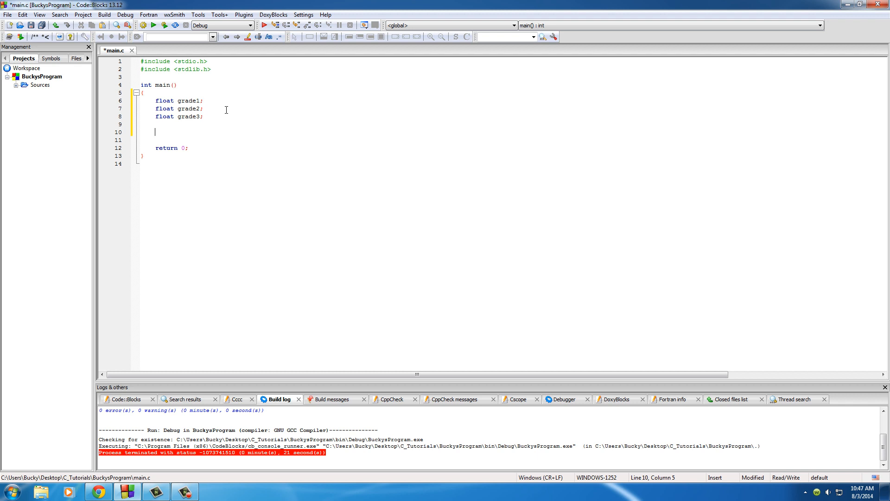
type("printf();")
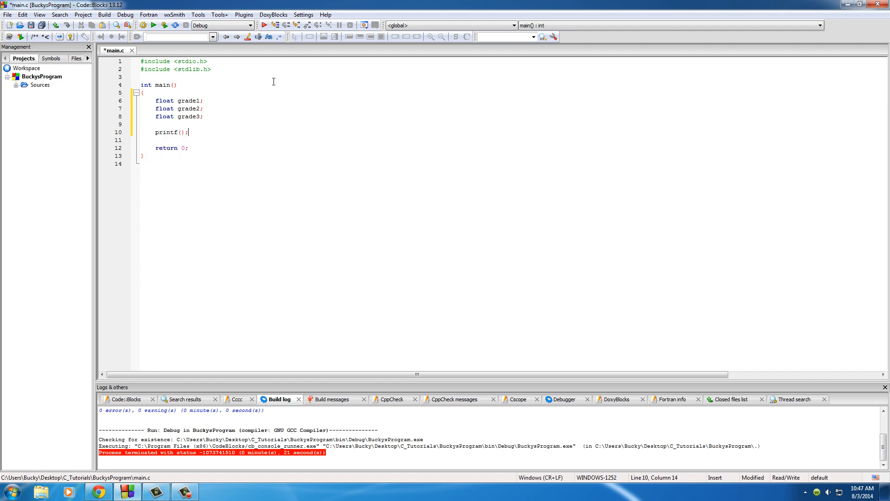
type("\"\"")
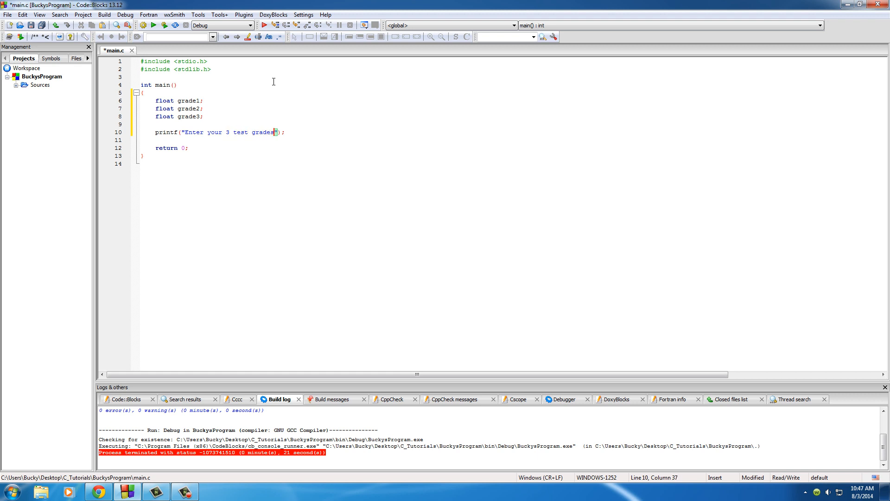
type(":")
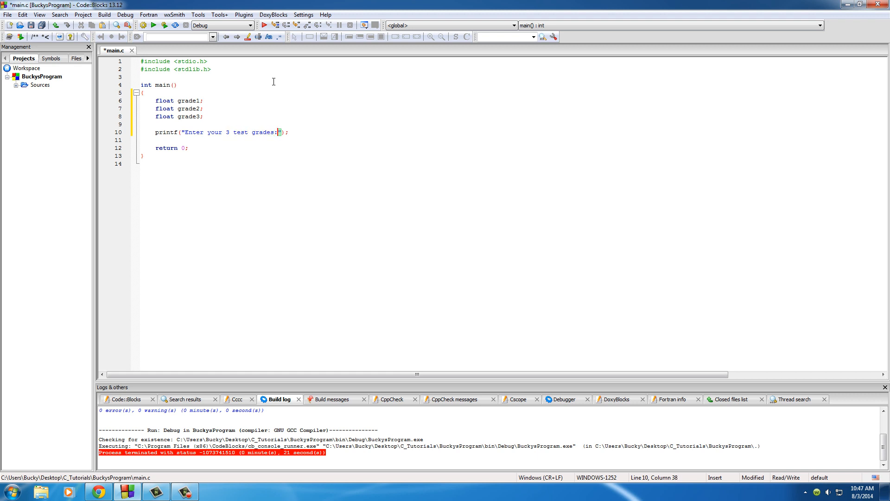
type("\\n")
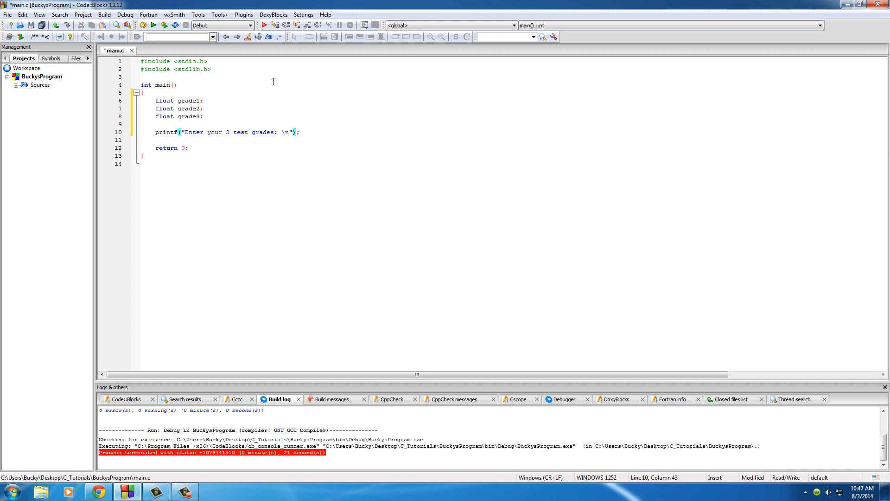
Read each grade with scanf(" %f", &gradeN) lines, duplicating the first
type("s")
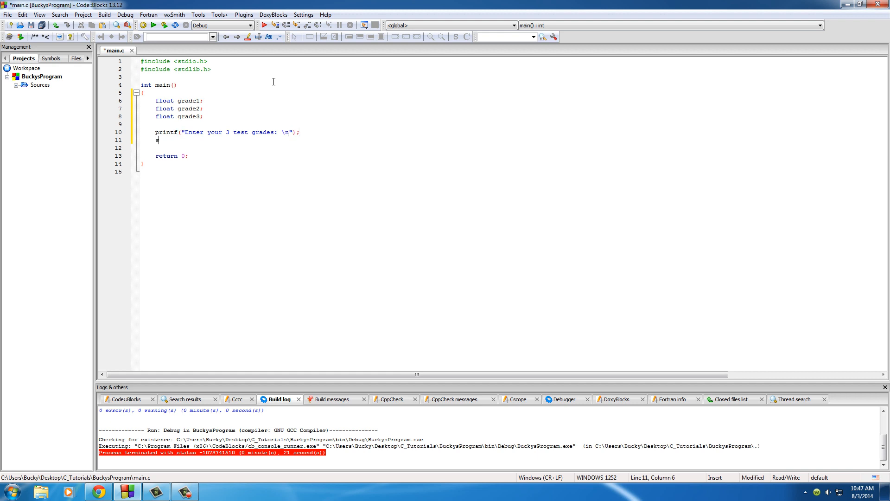
type("scanf")
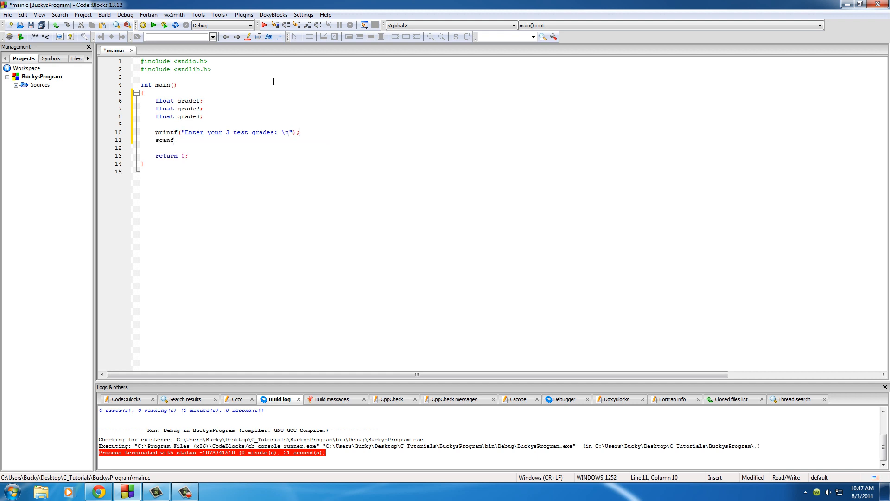
type("();")
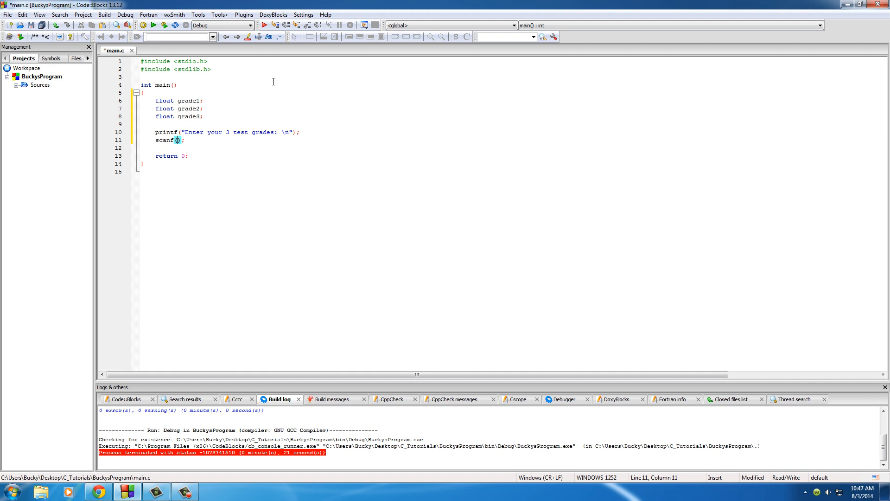
type("\"%f\"")
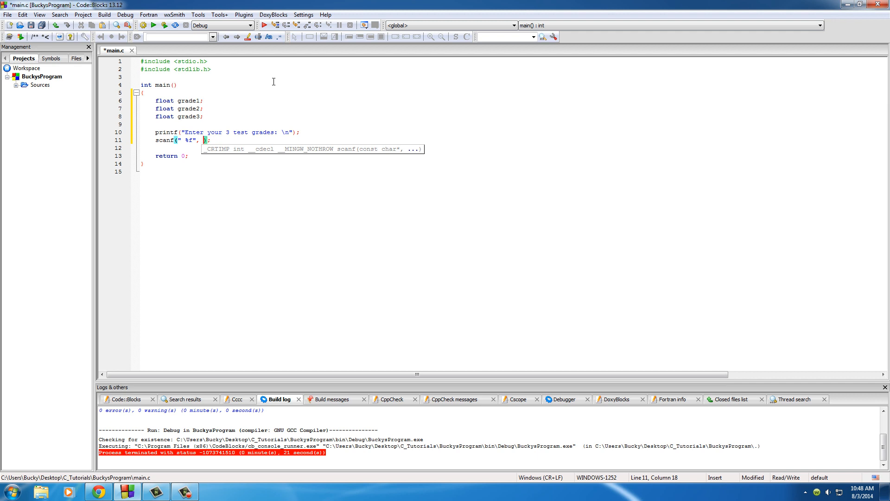
type("&")
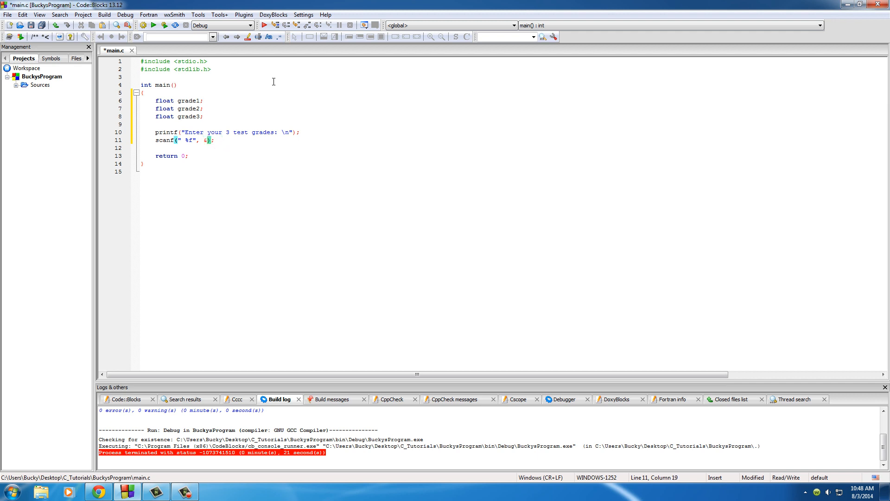
type("grade1")
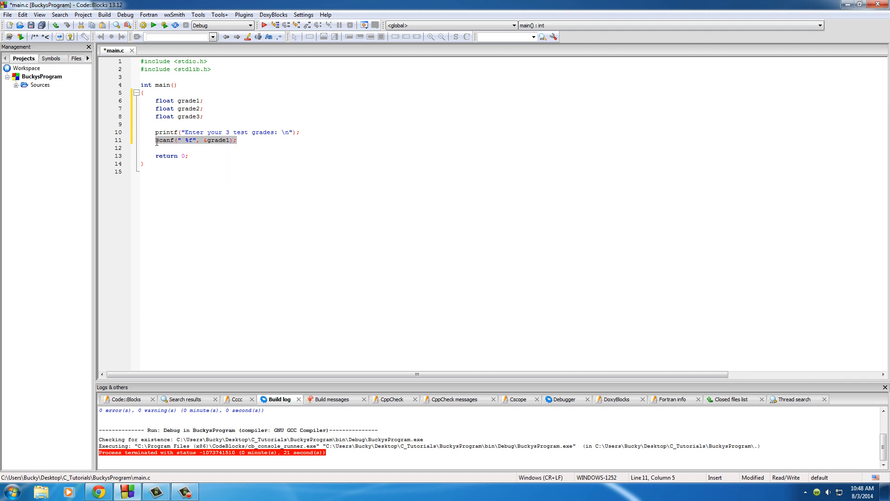
type("scanf(\" %f\", &grade1);")
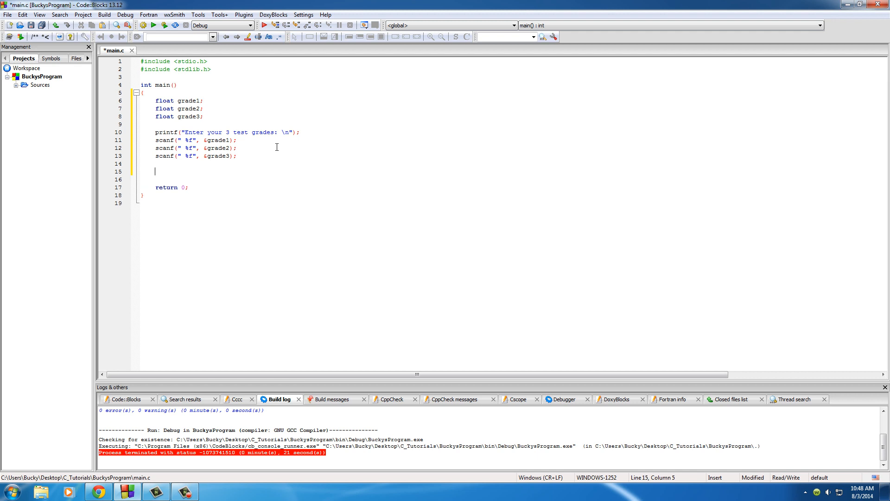
Compute float avg as (grade1 + grade2 + grade3) / 3
type("float avg = (")
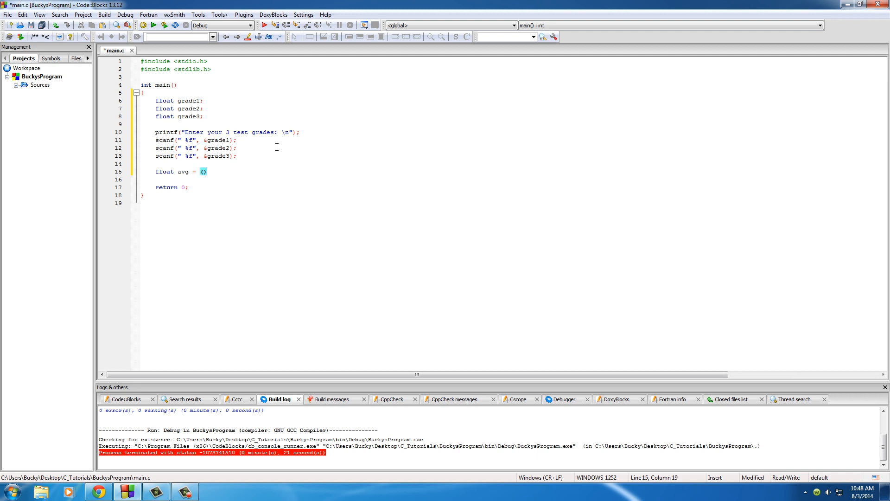
type("grade1 +")
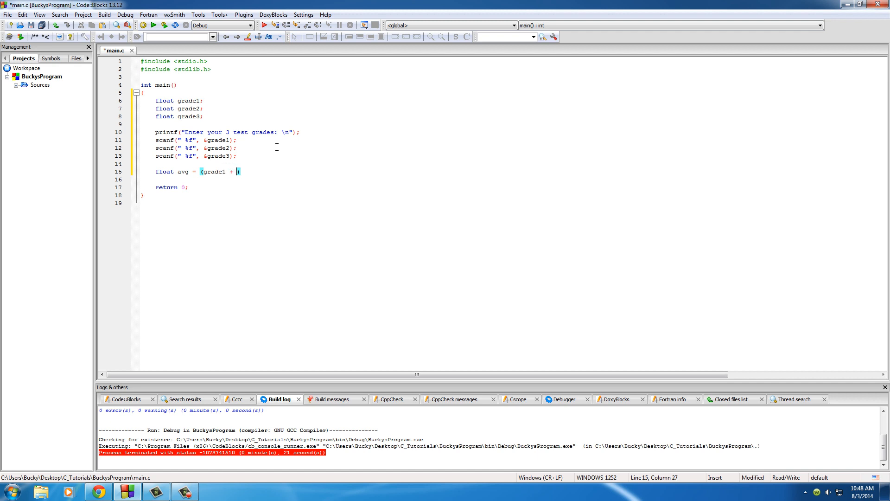
type("grade2 +")
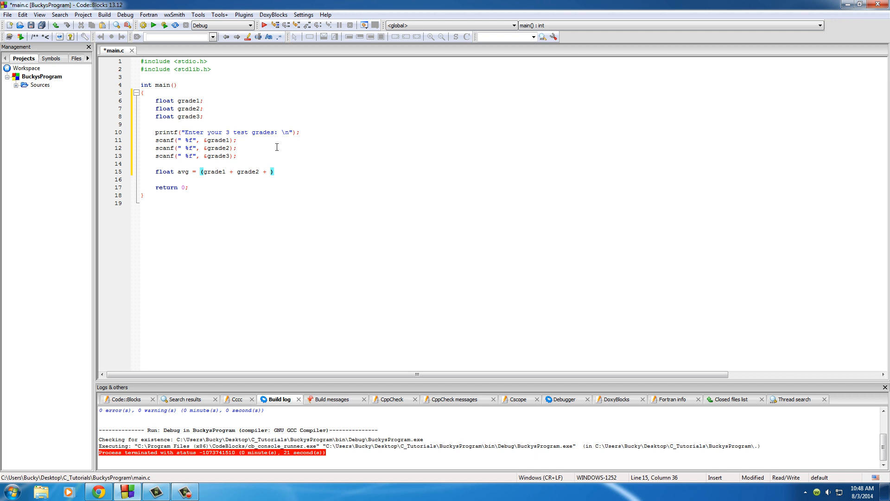
type("grade3)")
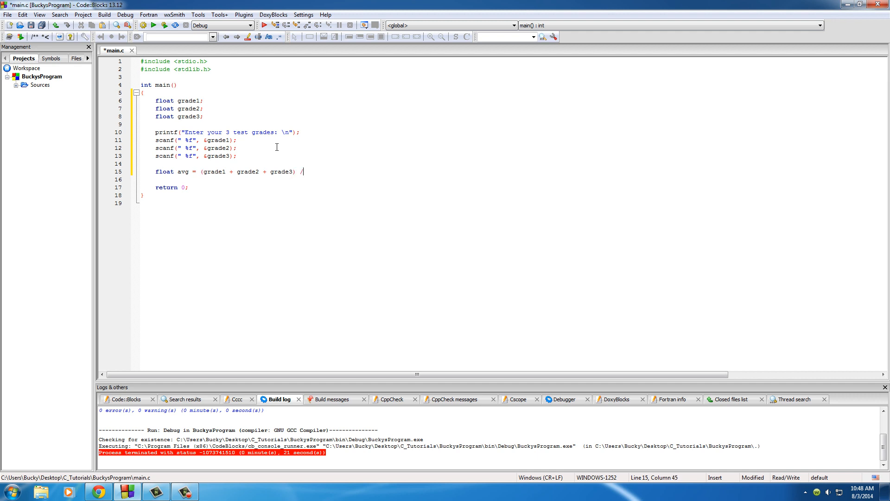
type("3;")
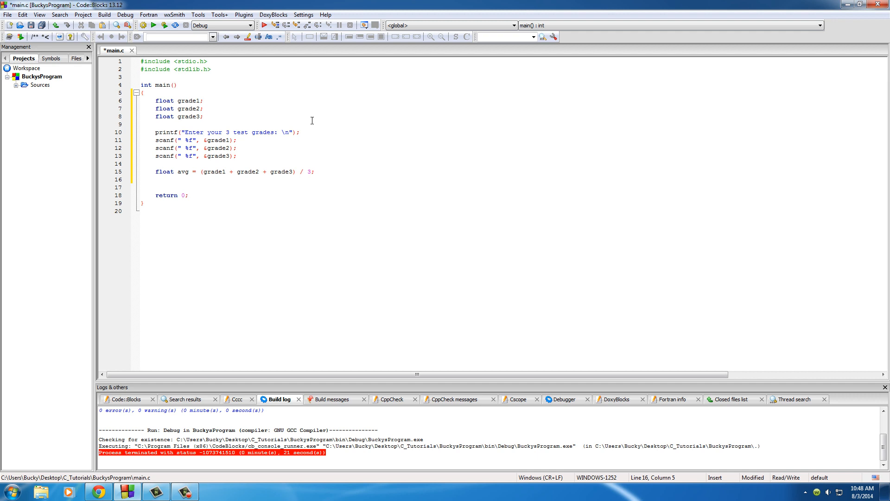
mouse_move(292, 125)
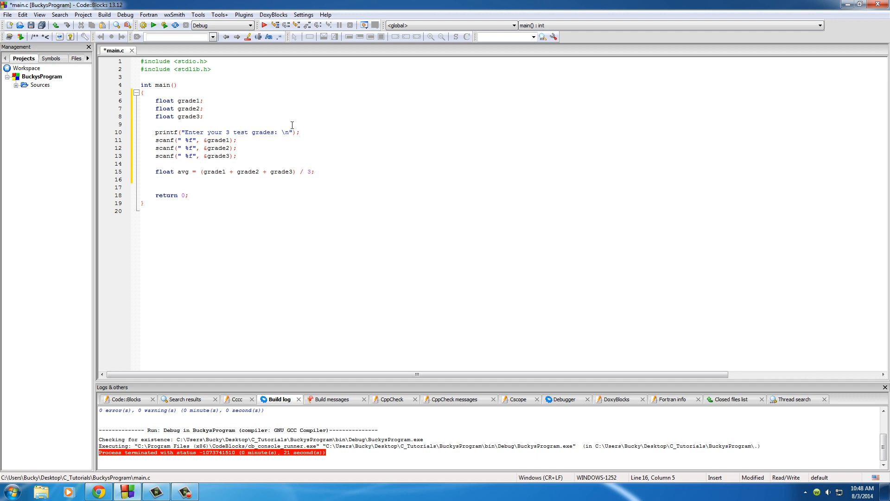
Reuse the prompt line to print "Average: %.2f" with avg
triple_click(226, 132)
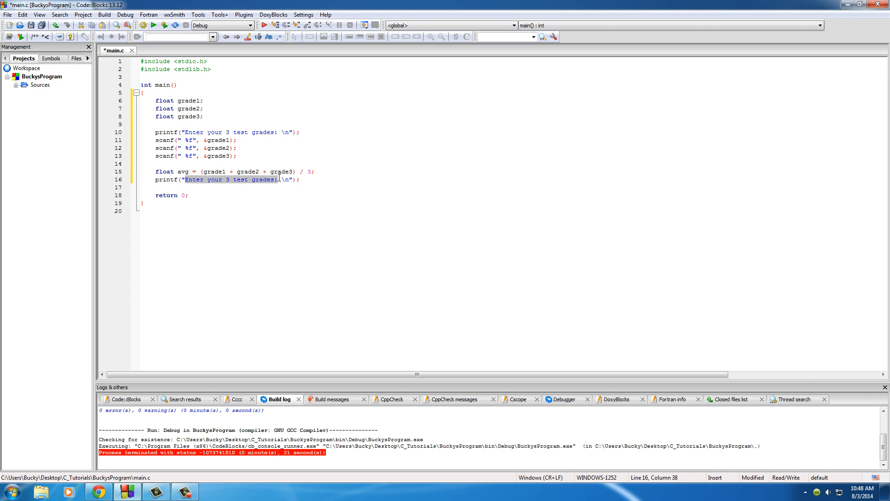
key("Delete")
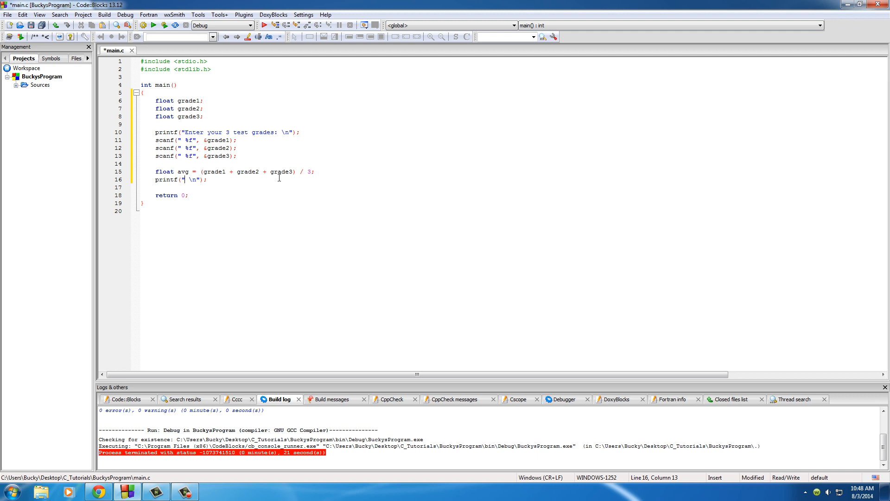
type("Average")
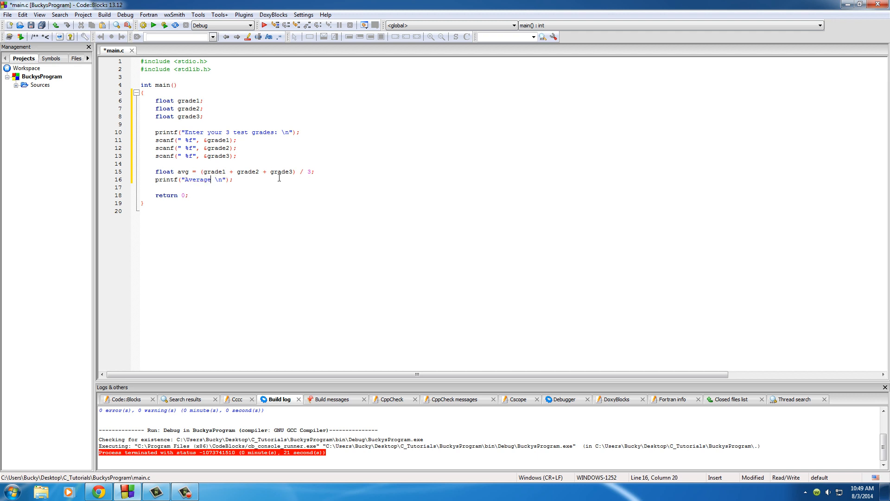
type(":")
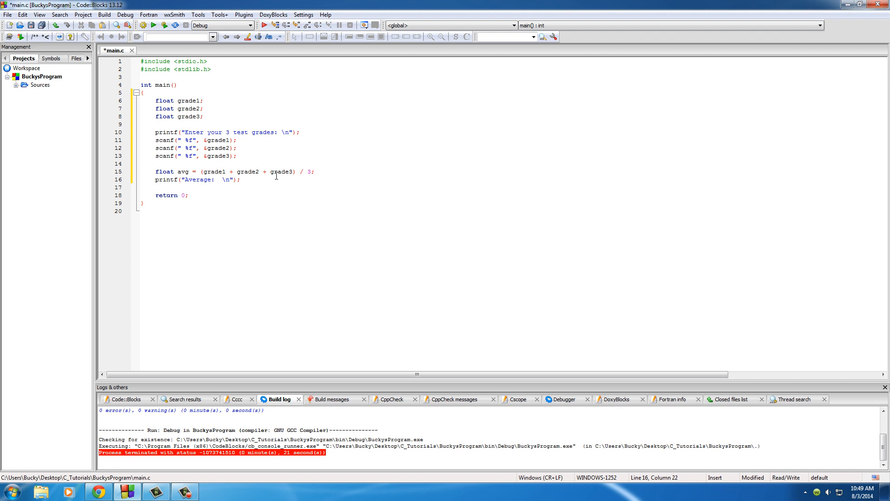
type("%")
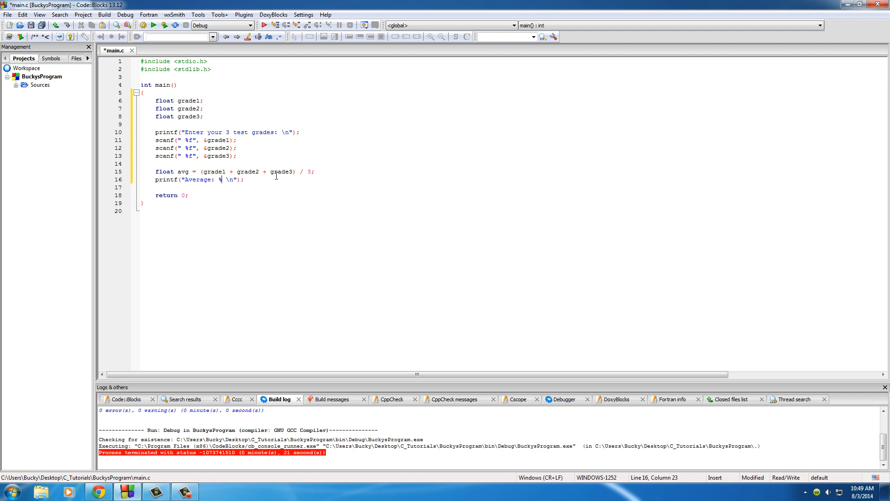
type(".2f")
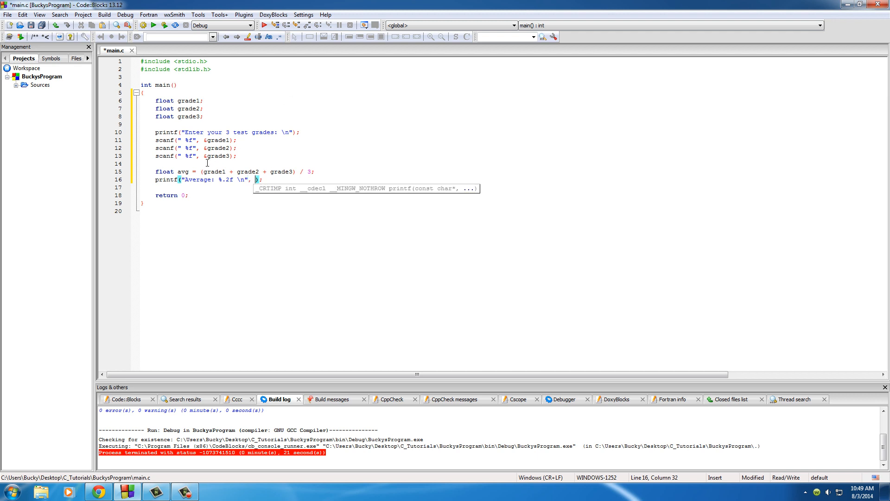
type("avg")
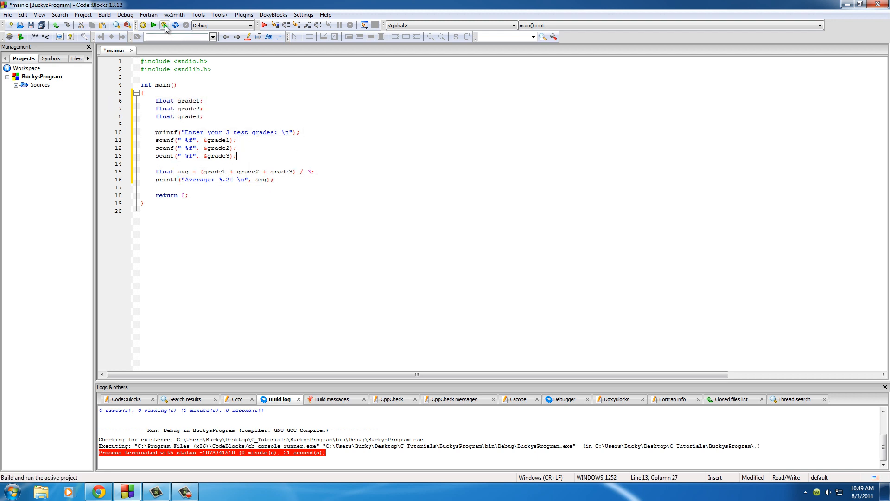
Build and run the program, entering grades 70, 80 and 90 to get Average: 80.00
left_click(165, 25)
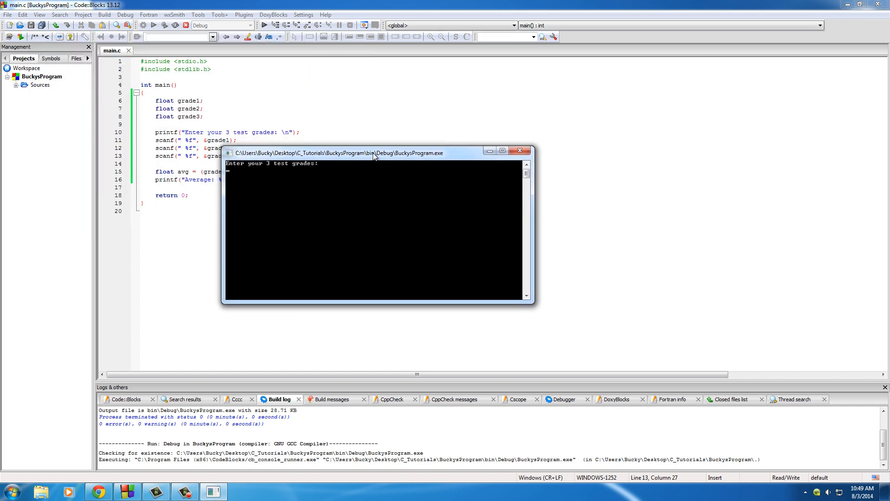
type("70")
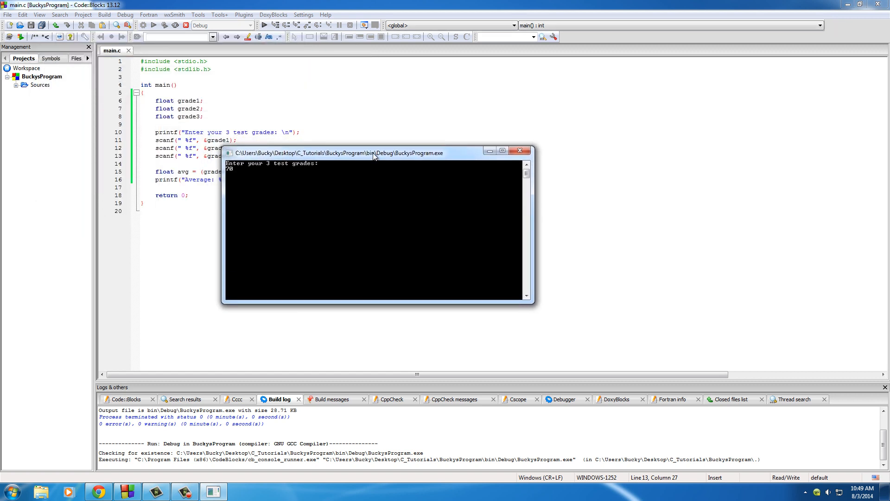
type("80")
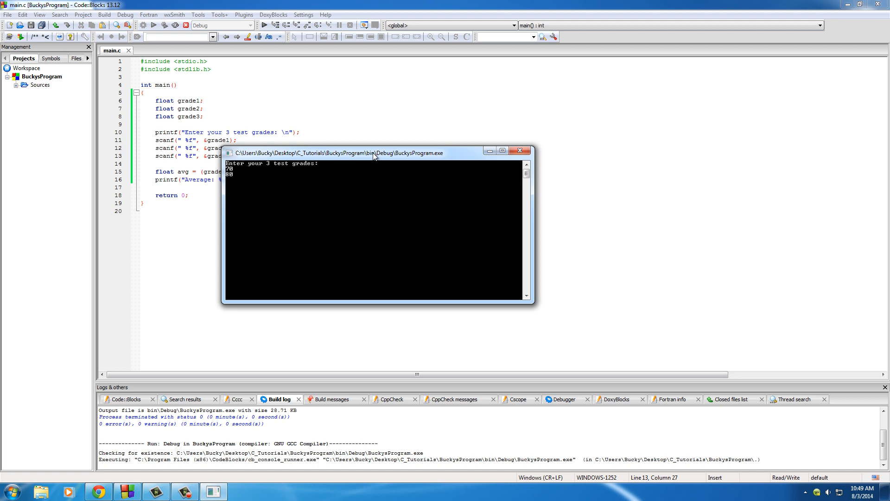
type("90")
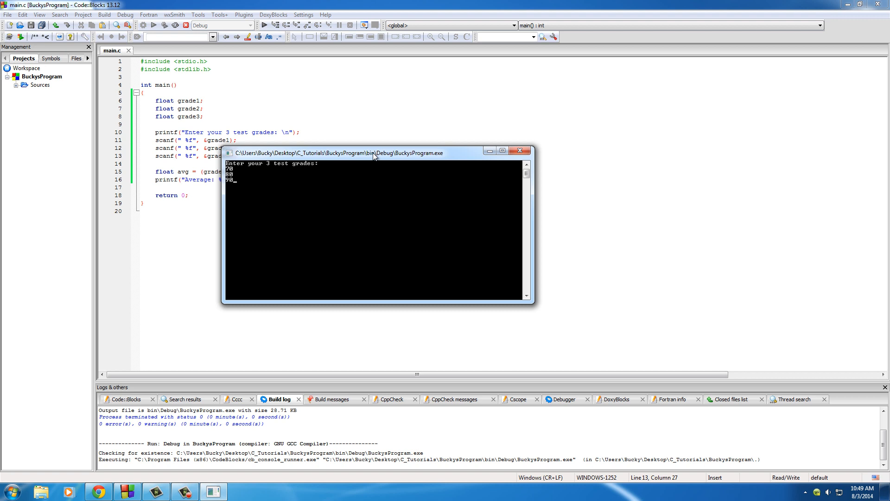
key("enter")
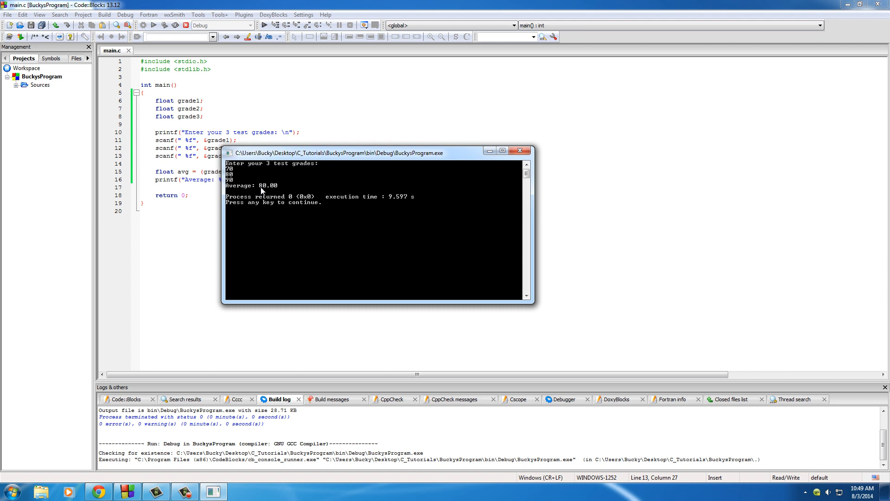
mouse_move(448, 182)
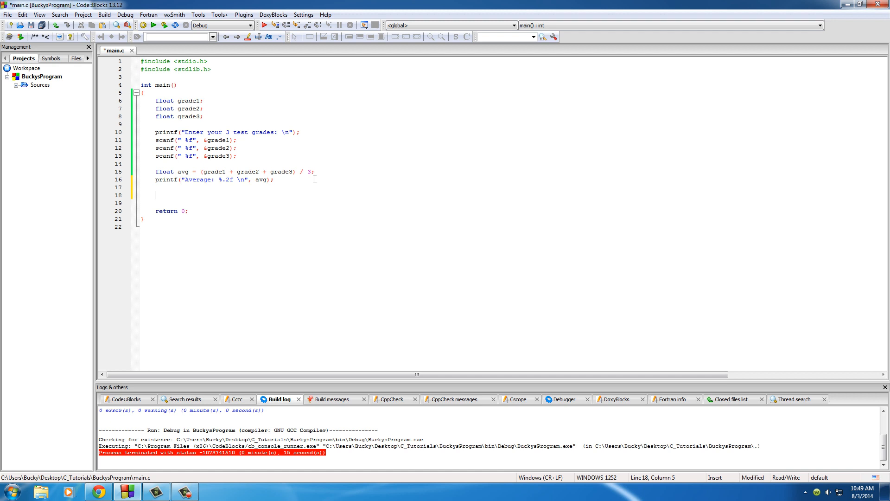
Add an if (avg >= 90) block with printf("Grade: A") below the average line
type("if()")
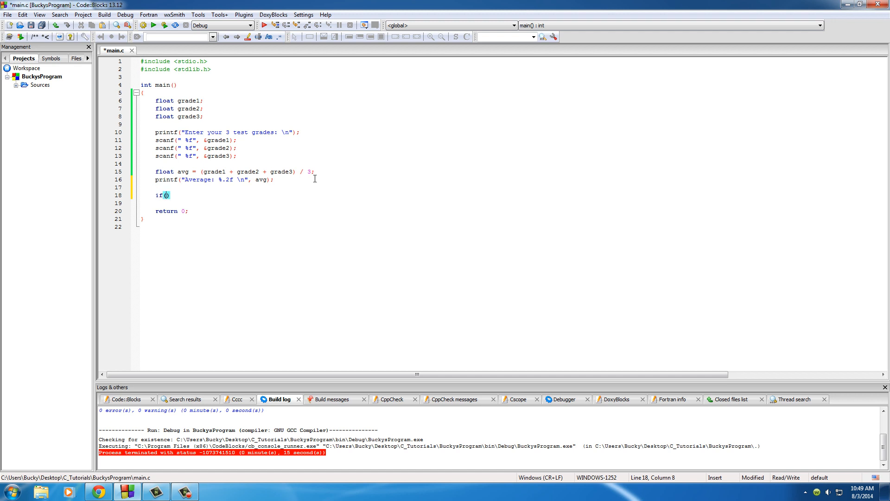
type("avg")
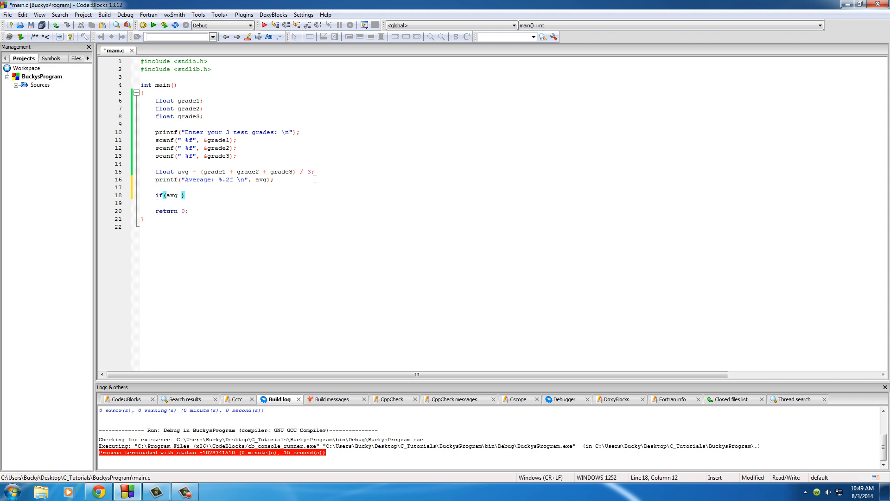
type(">=")
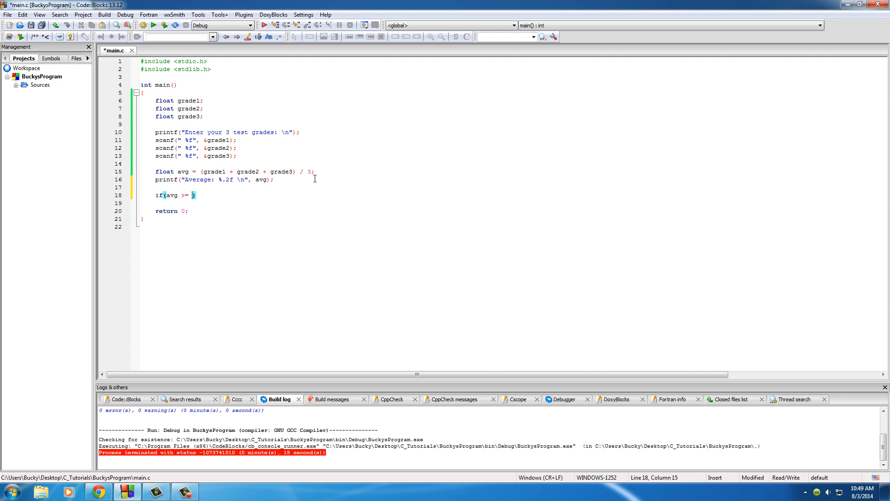
type("90")
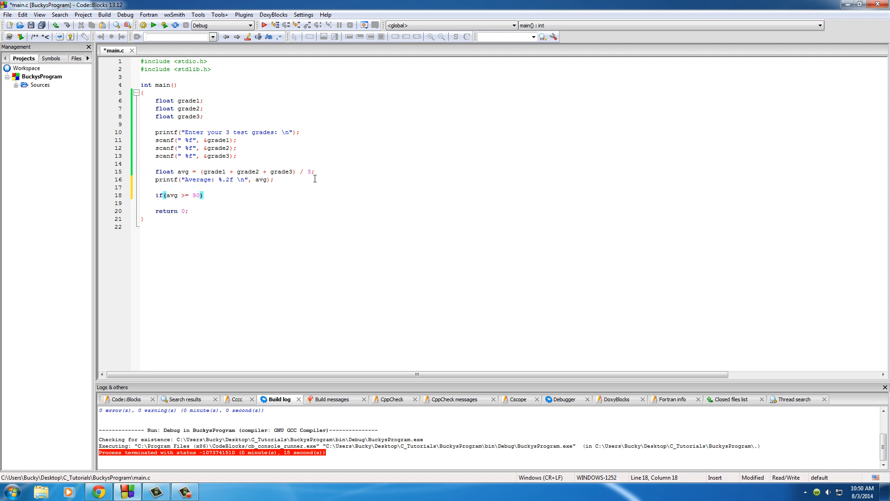
type("{")
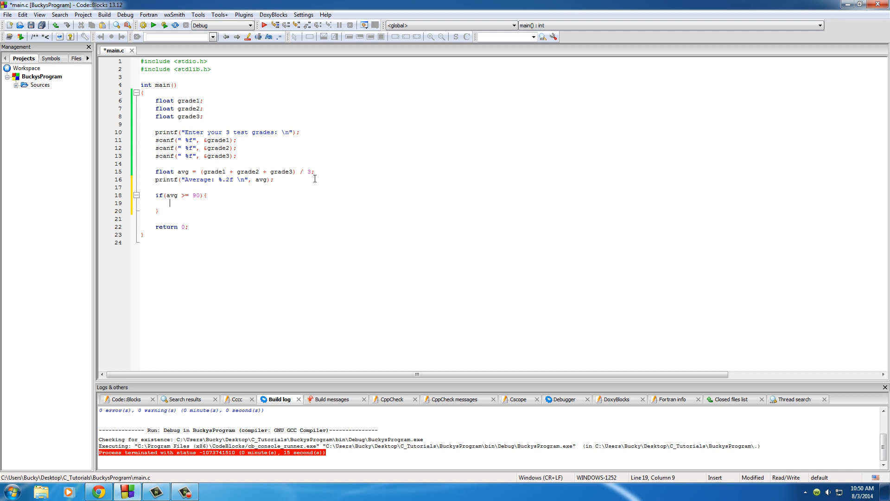
mouse_move(300, 177)
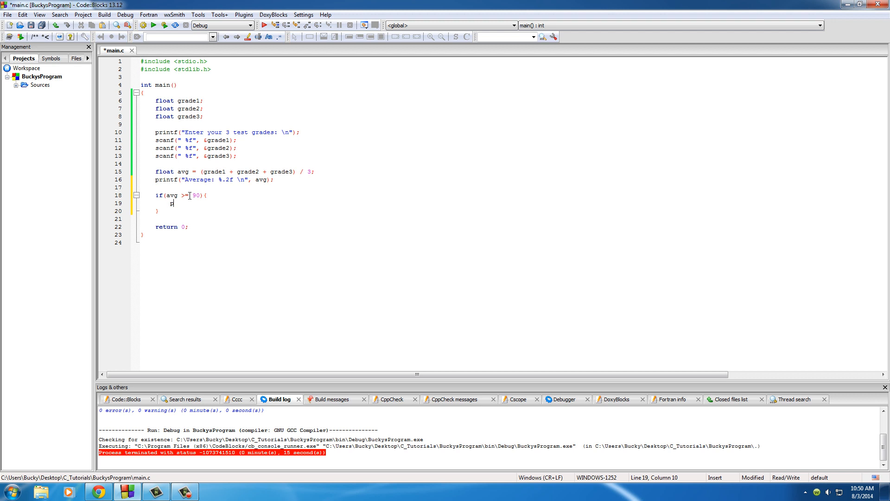
type("printf()")
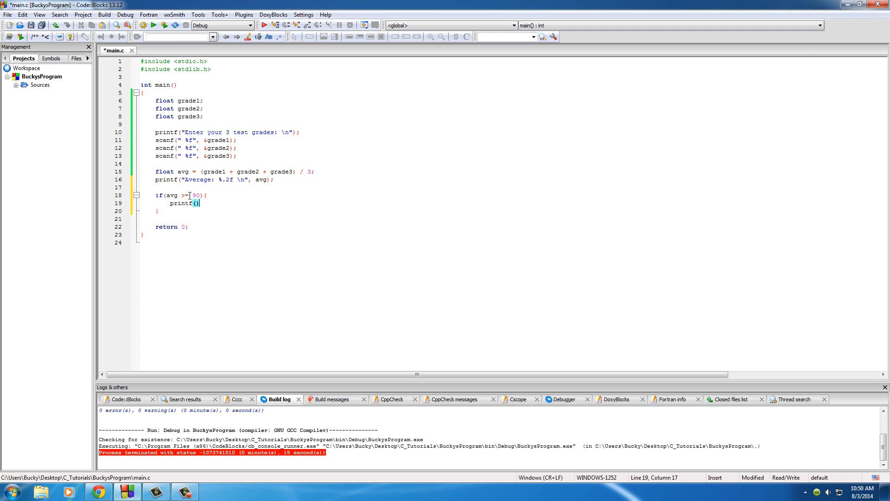
type("\"")
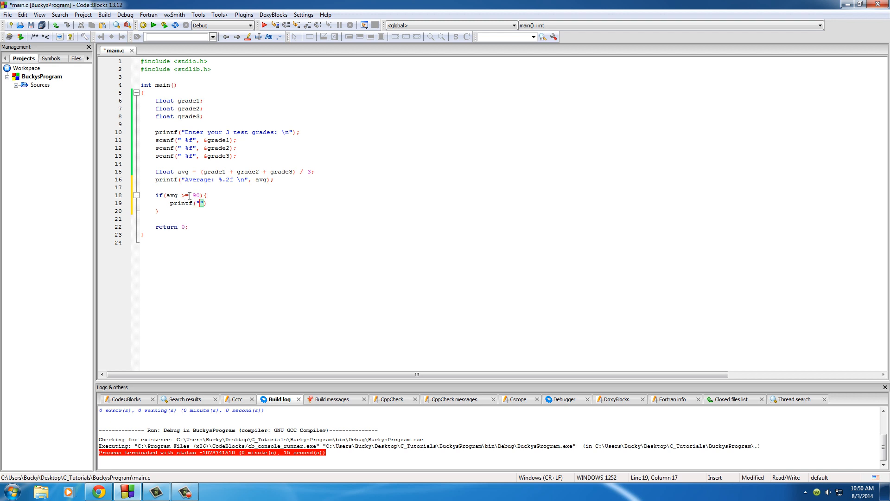
type("Grade")
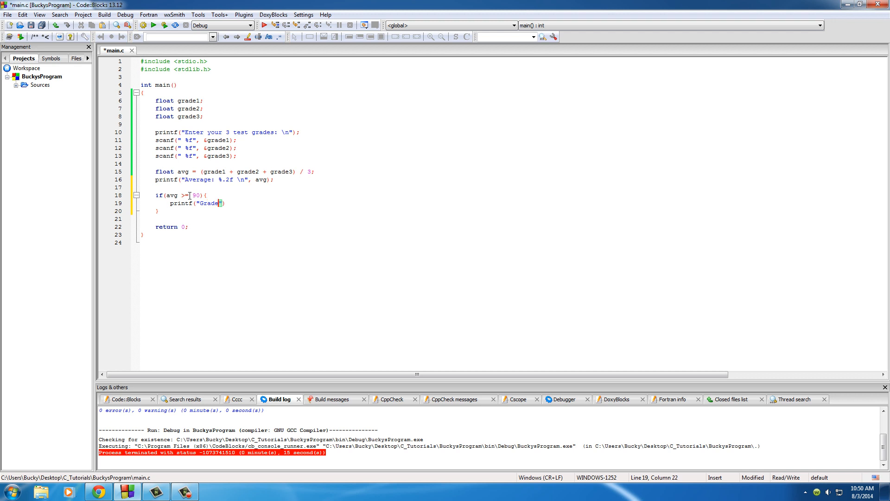
type(": A\")")
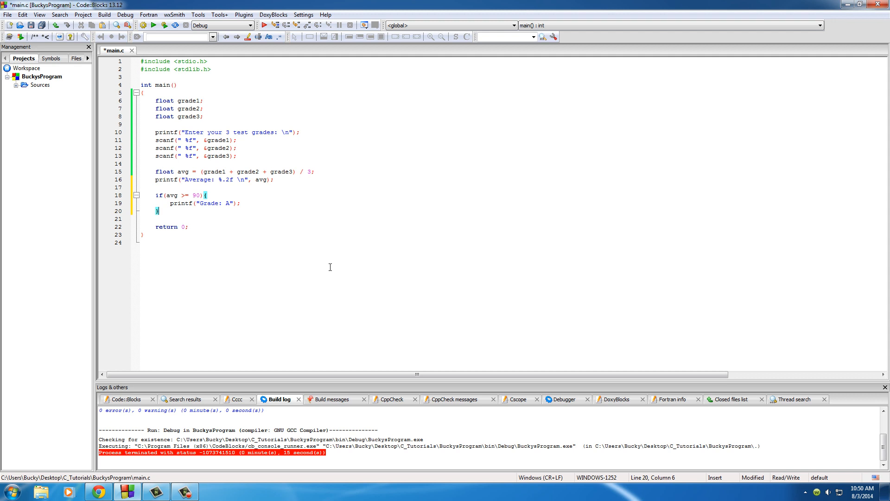
Add else-if branches printing "Grade: B" for avg >= 80 and "Grade: C" for avg >= 70
type("else")
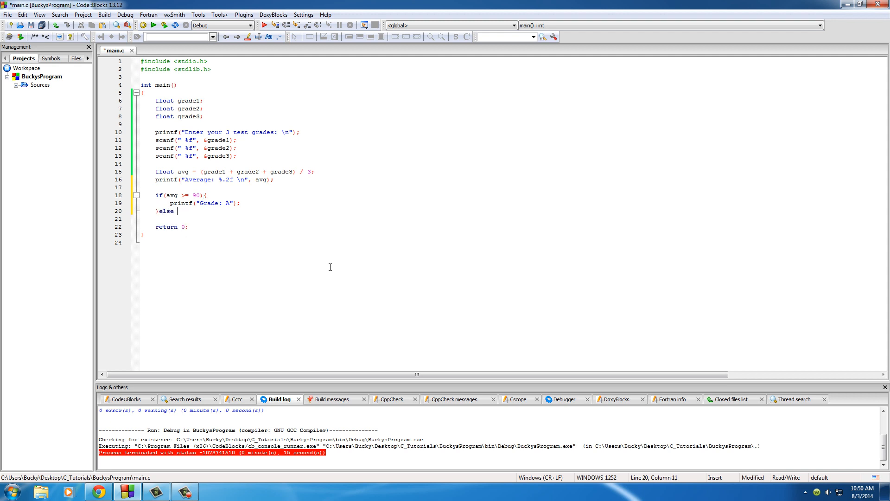
type("if")
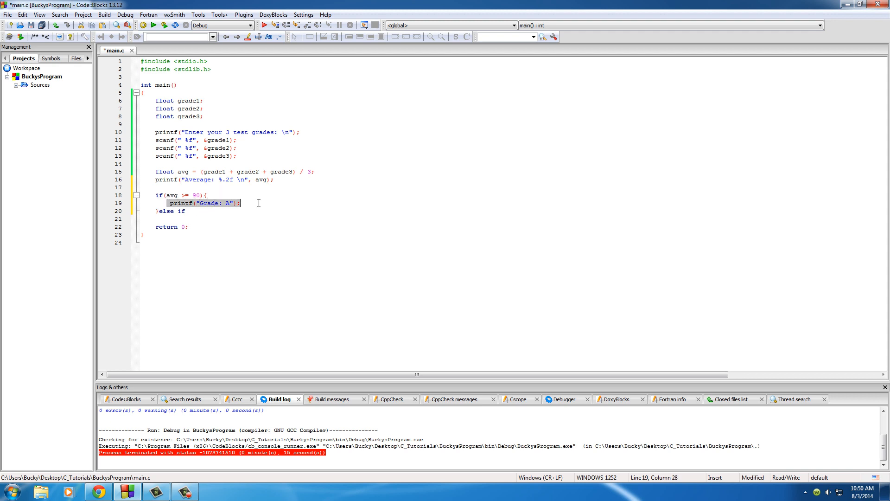
left_click(181, 211)
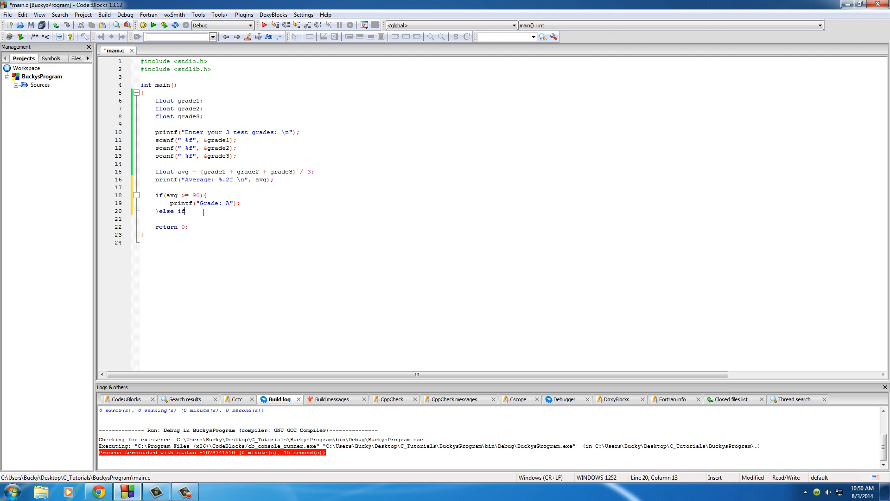
double_click(165, 210)
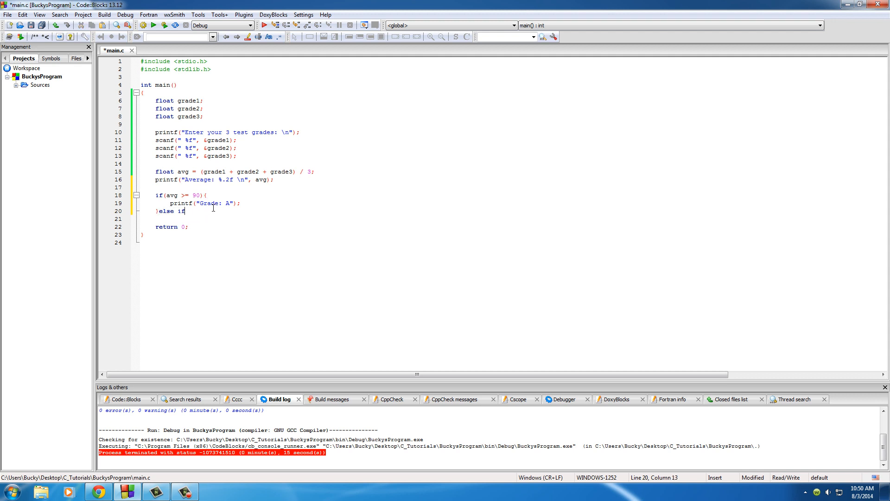
type("(){")
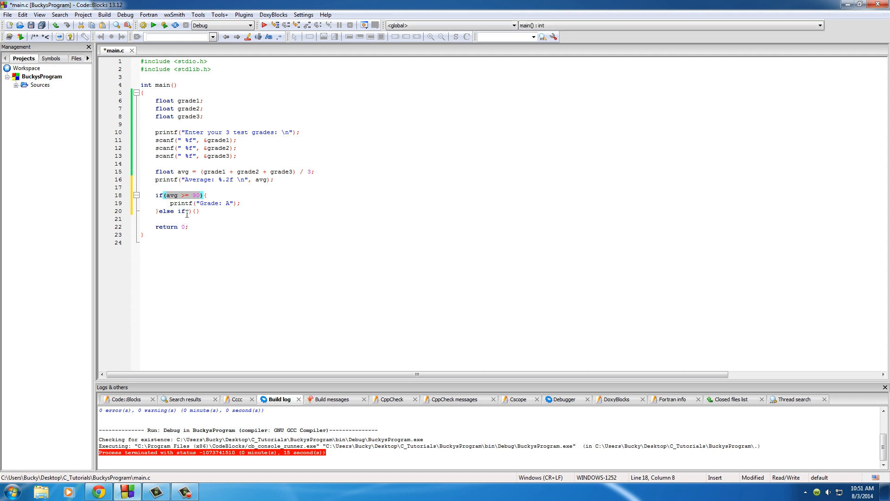
type("avg >= 90")
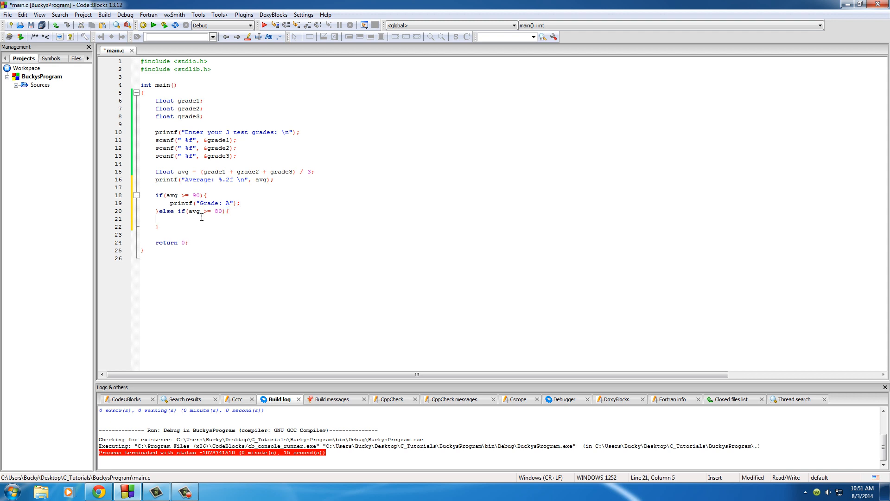
type("printf(\"Grade: B\");")
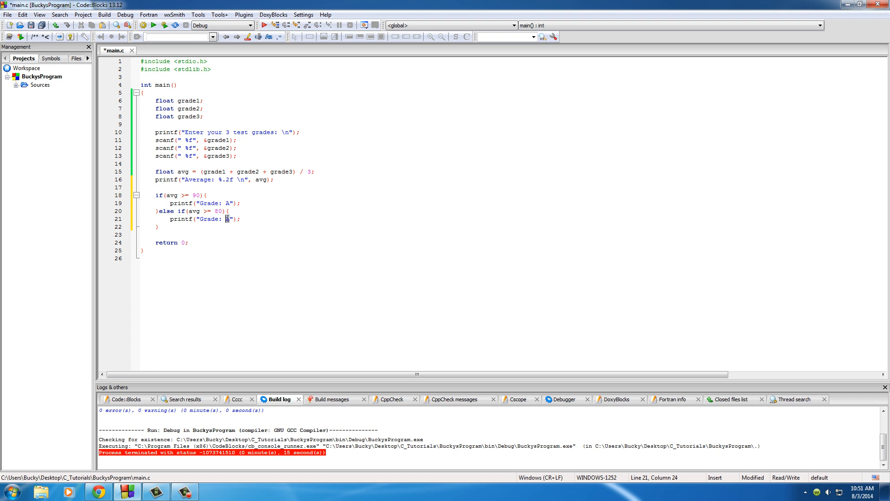
type("B")
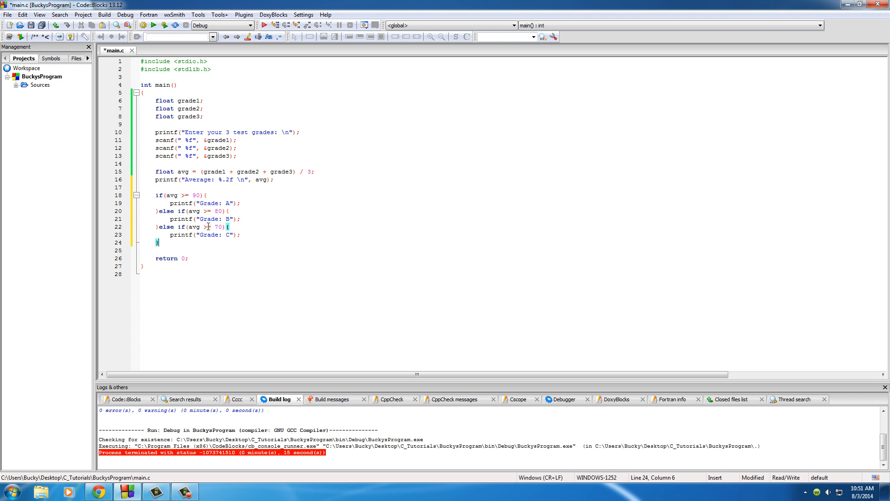
Add an else if (avg >= 60) branch printing "Grade: D" after the C branch
type("else")
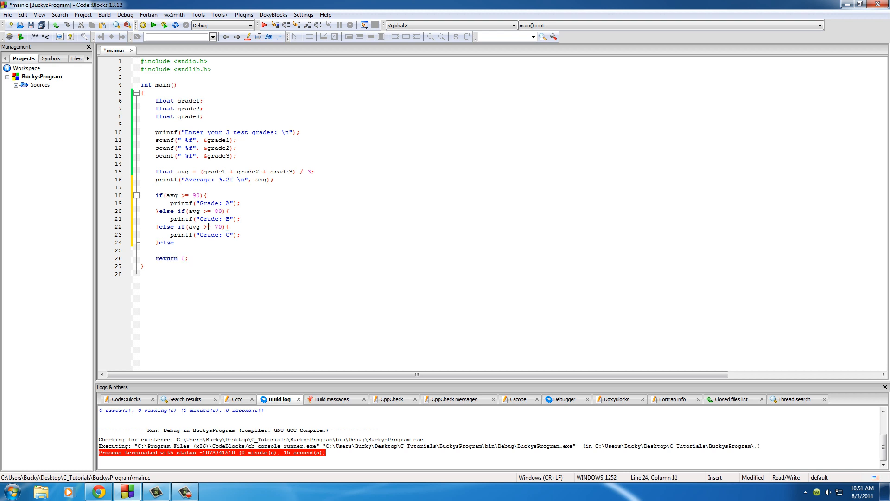
type("if")
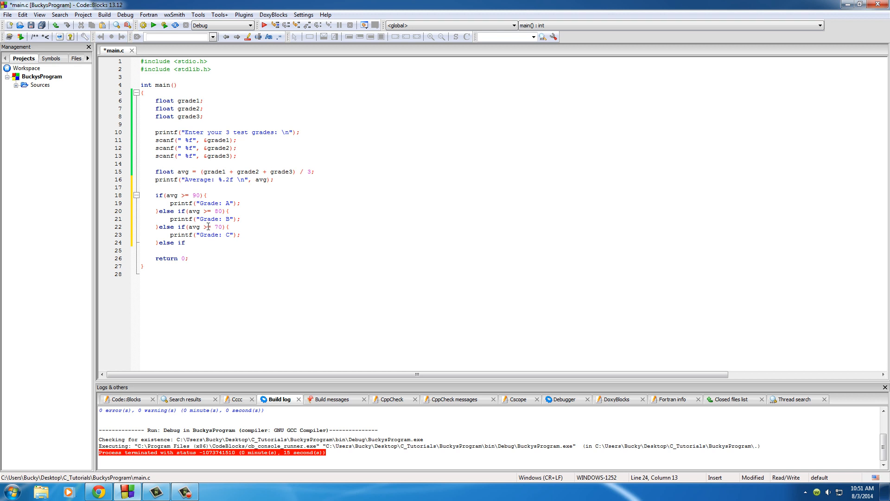
type("()")
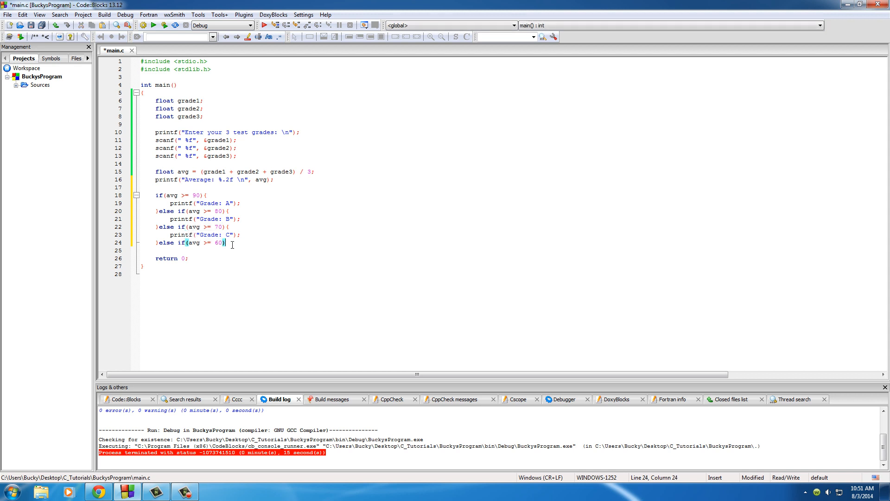
type("{")
left_click(313, 251)
type("printf(\"Grade: D\");")
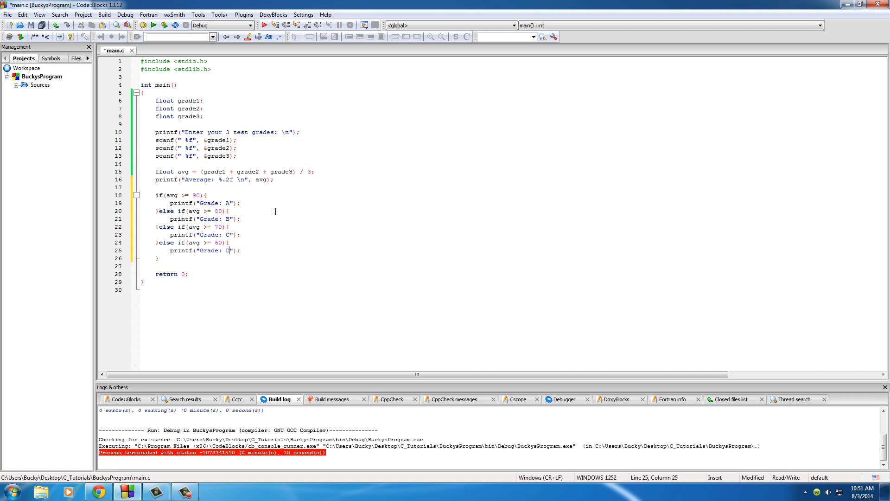
mouse_move(276, 215)
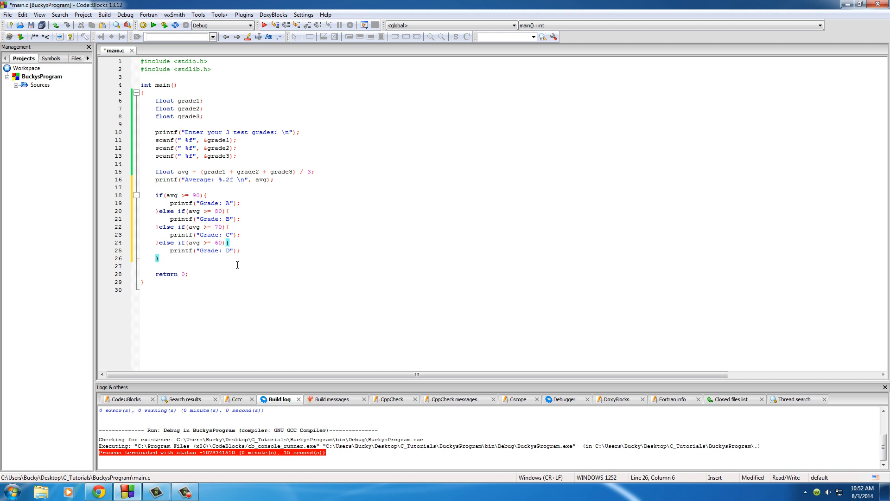
Close the chain with an else branch printing "You are dumb" after the D branch
left_click(159, 258)
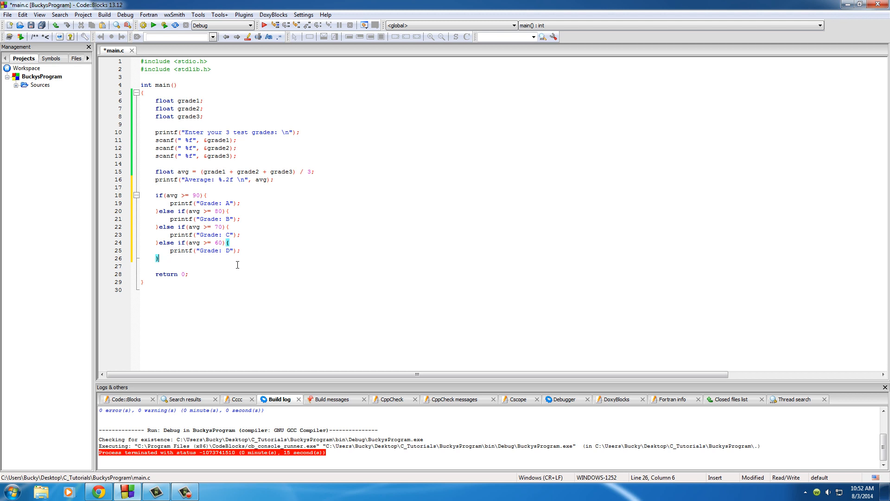
type("else()")
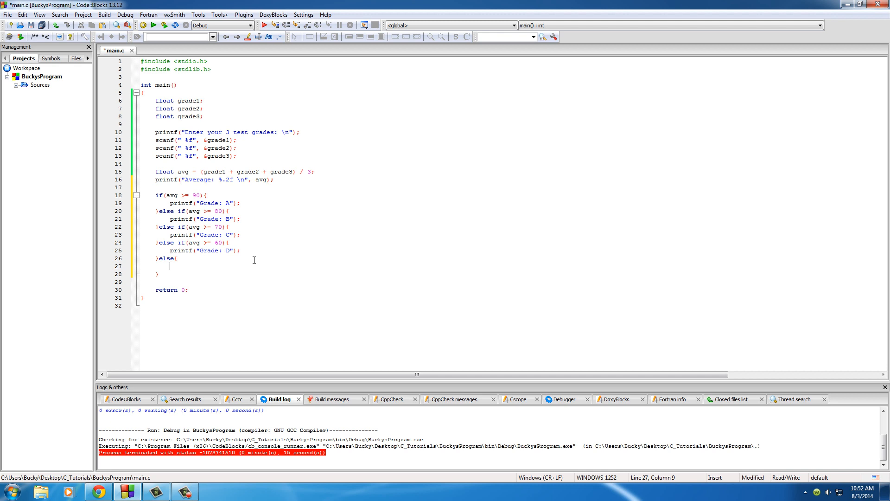
type("printf(")
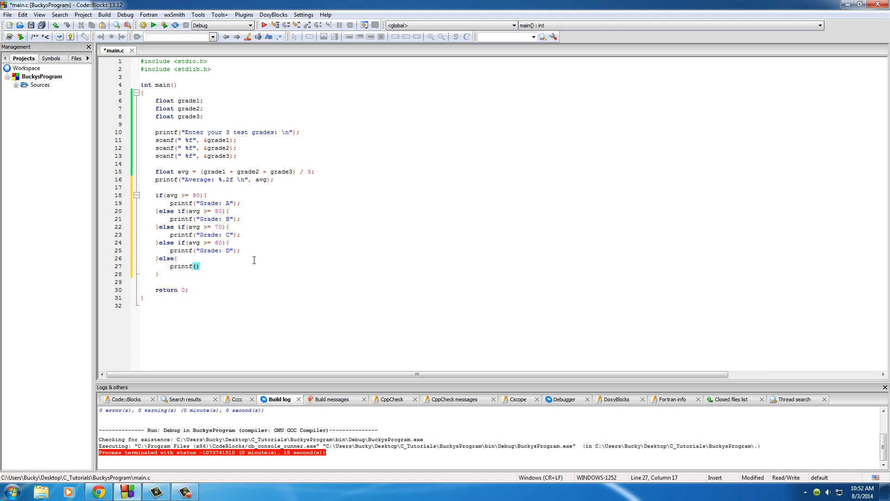
type("Grade")
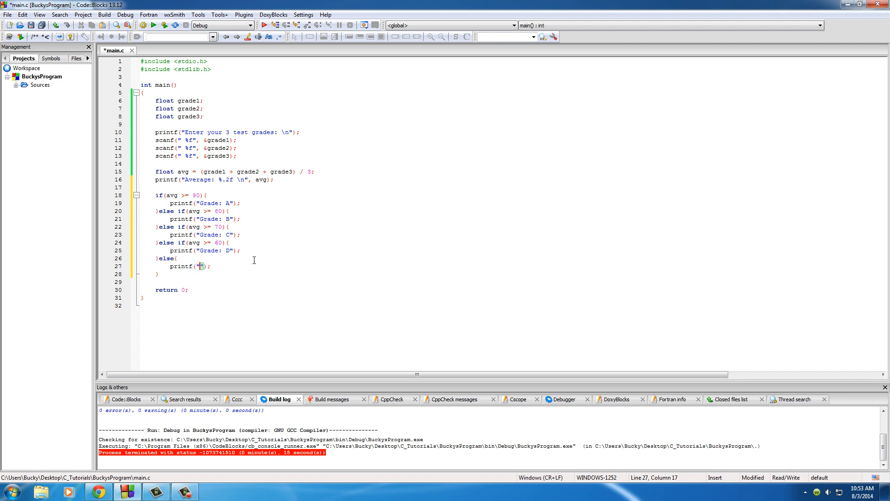
type("You are dumb")
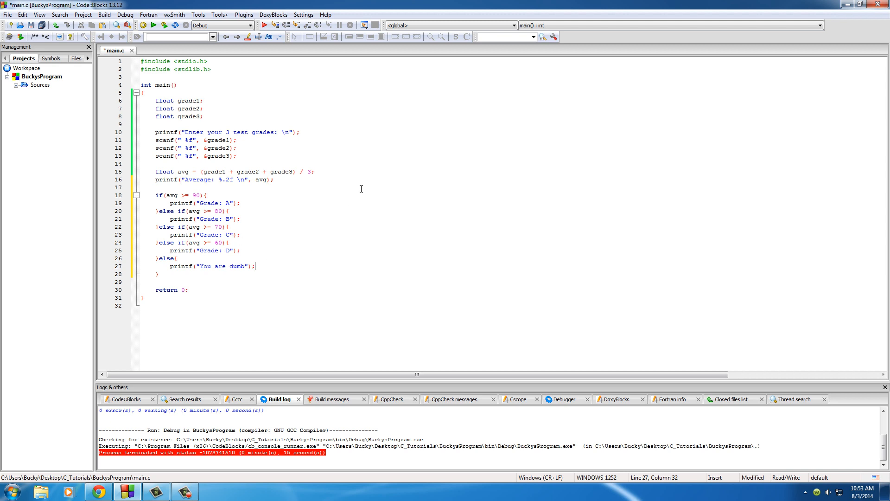
mouse_move(369, 205)
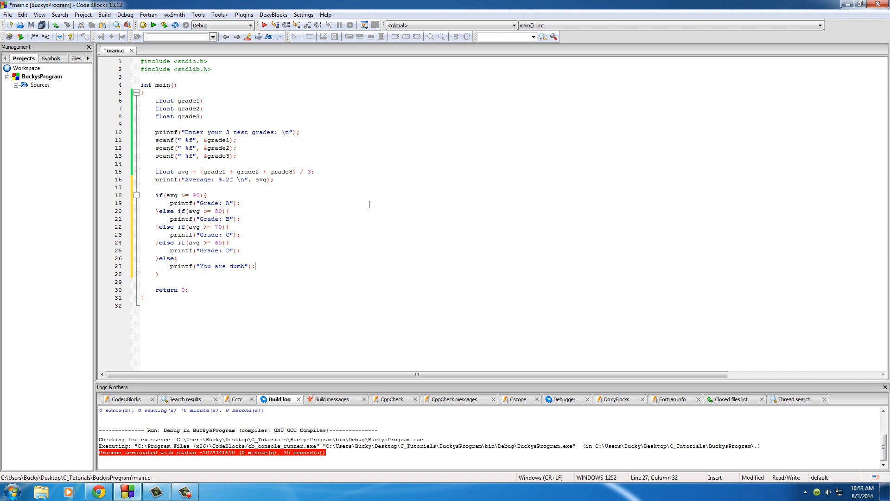
mouse_move(156, 36)
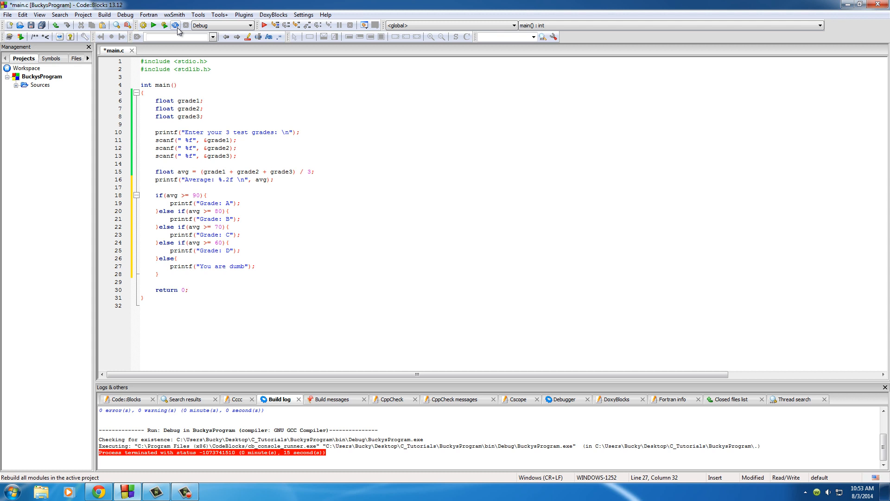
Rebuild and run with grades 73, 81 and 76, giving Average: 76.67 and Grade: C
left_click(164, 25)
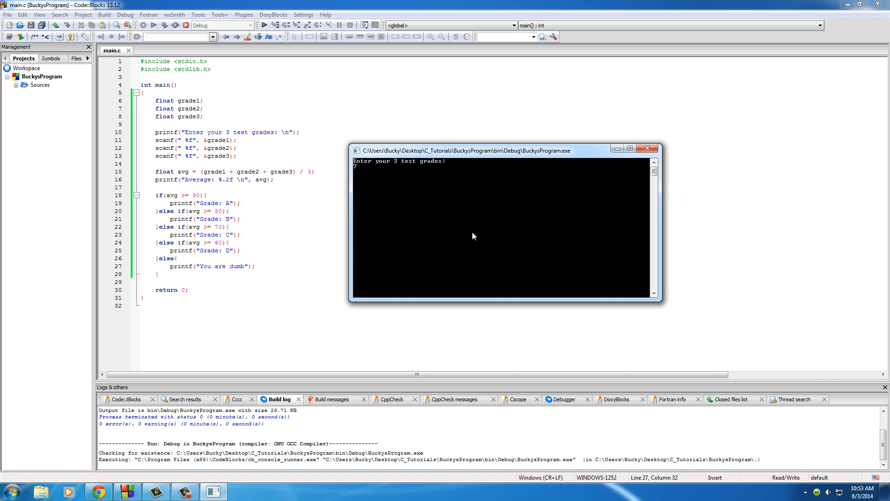
type("3")
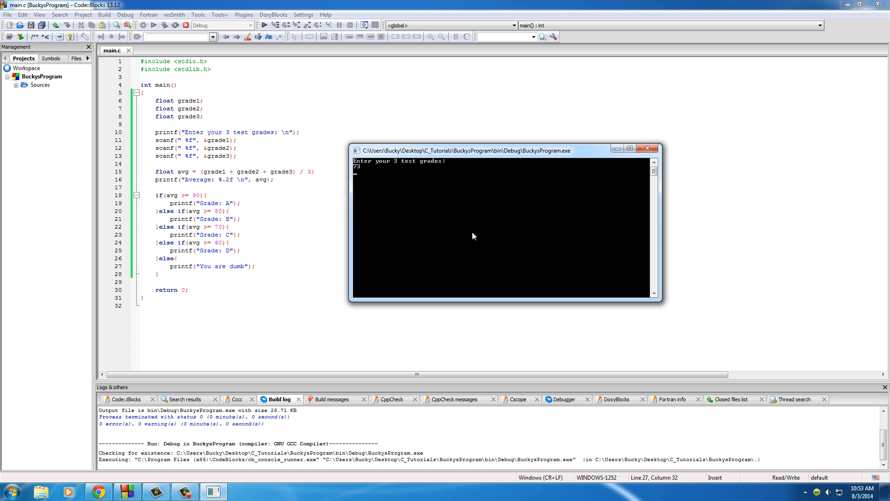
type("81")
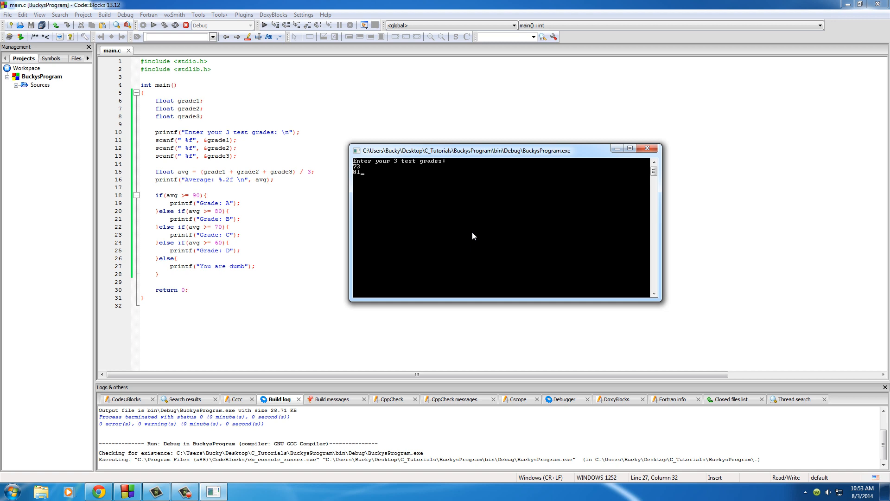
type("76")
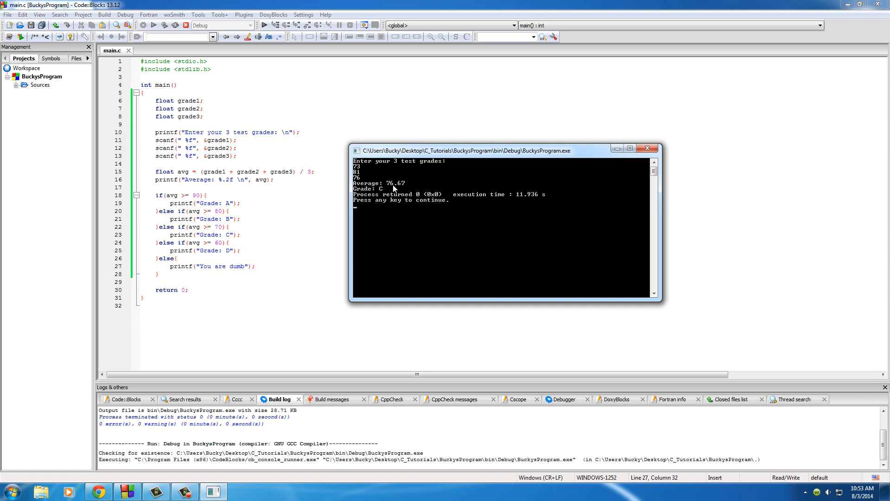
mouse_move(400, 156)
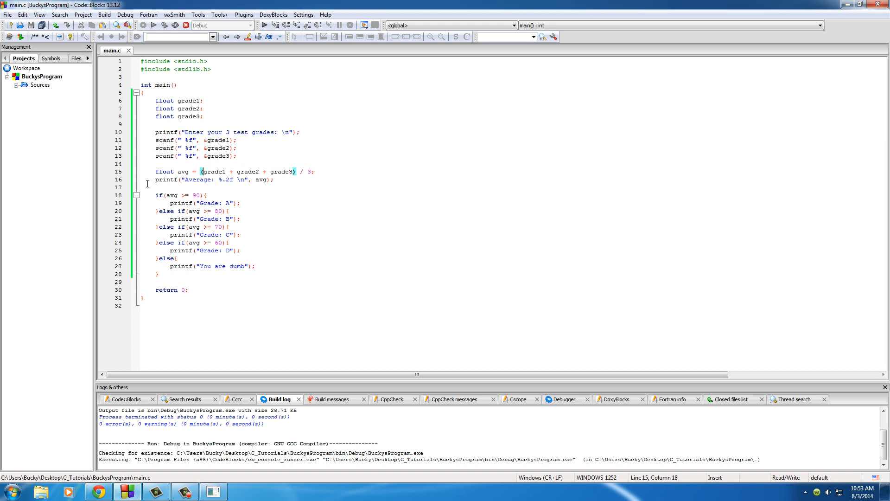
triple_click(215, 179)
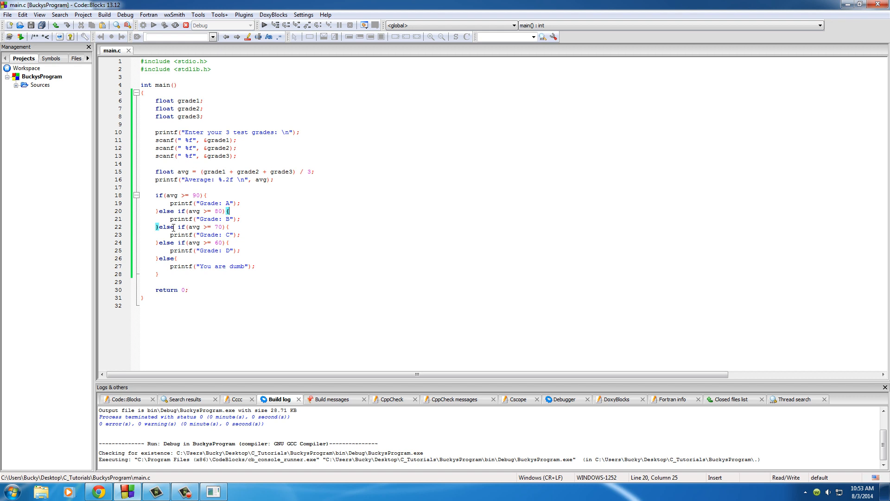
left_click(173, 234)
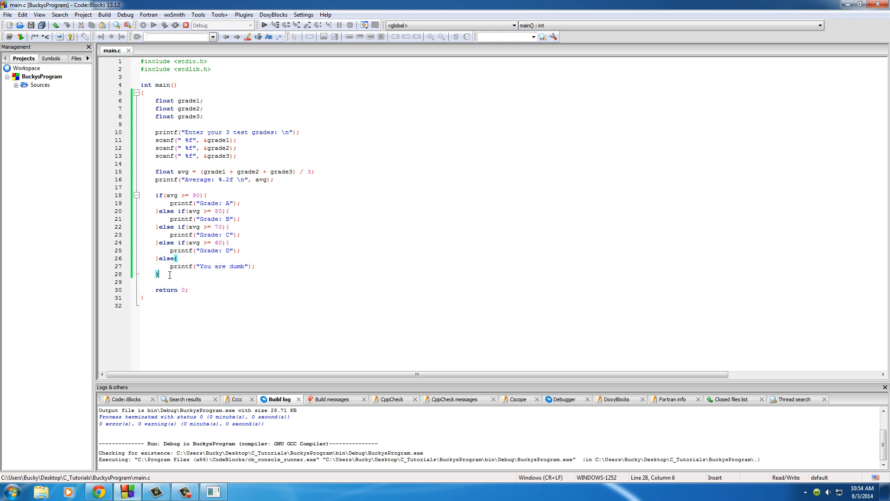
type("fsdajfhsdjfkasd")
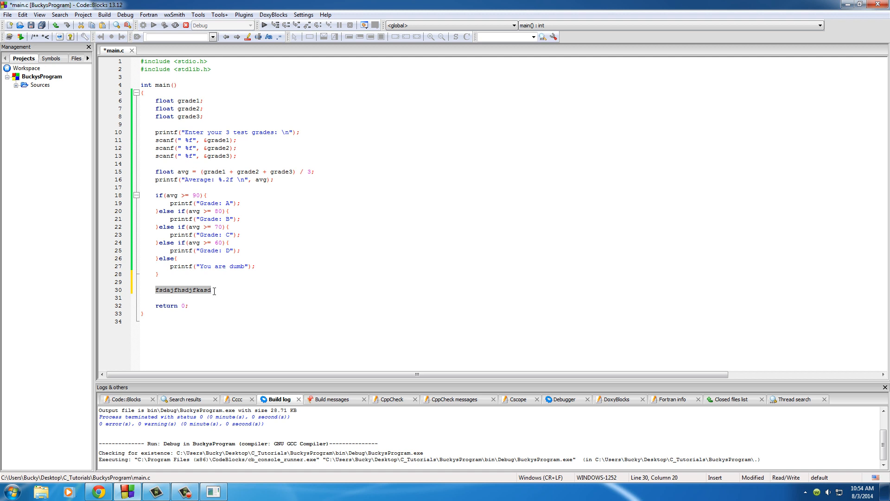
key("Delete")
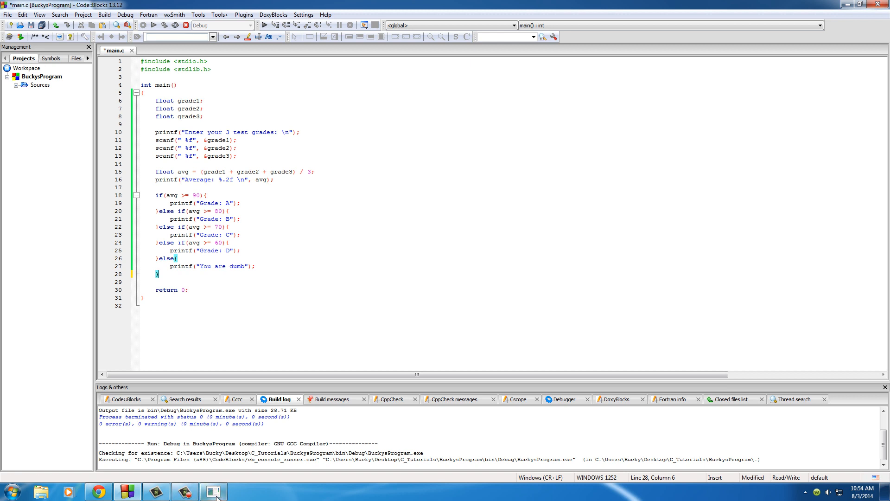
Rebuild and launch the program again, entering grades 21 and 56
left_click(164, 25)
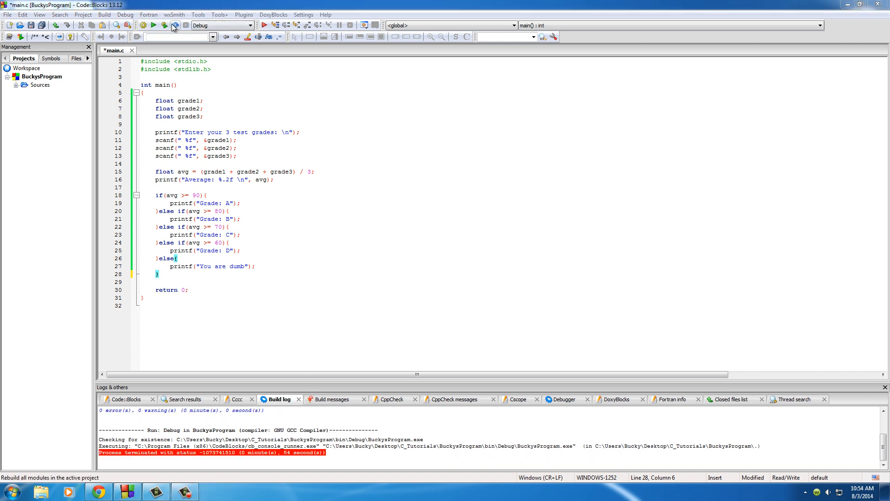
left_click(163, 24)
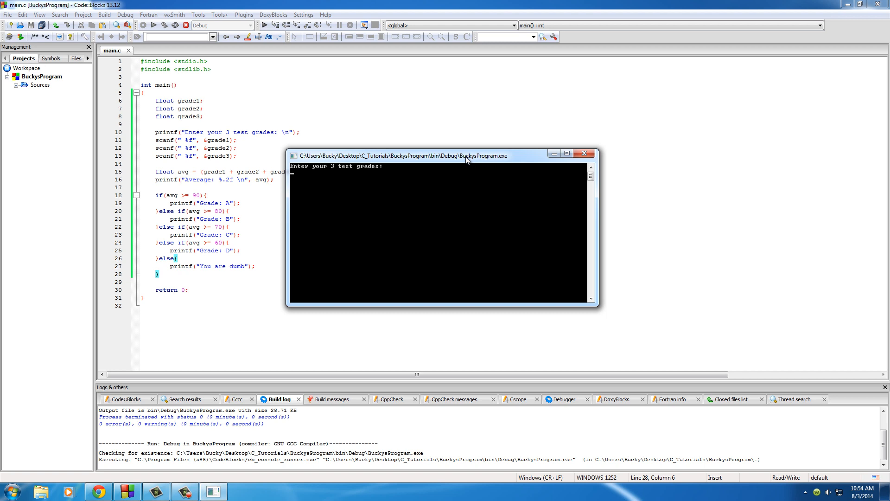
type("21")
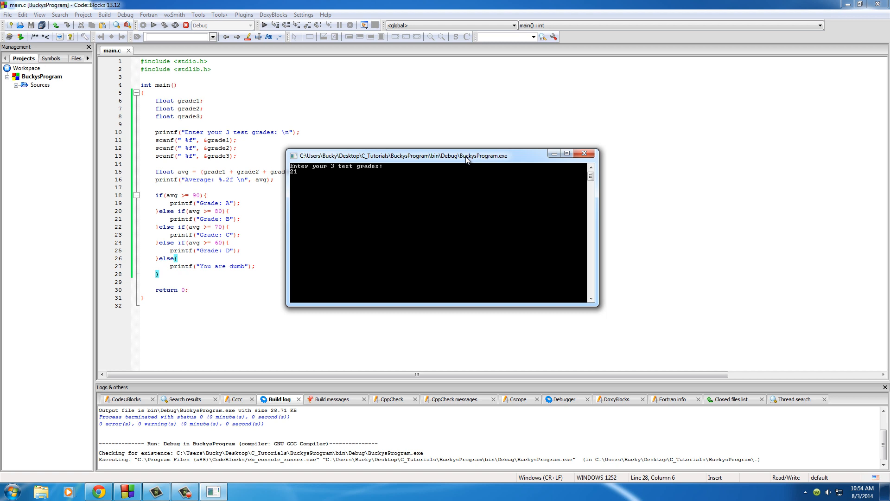
type("56")
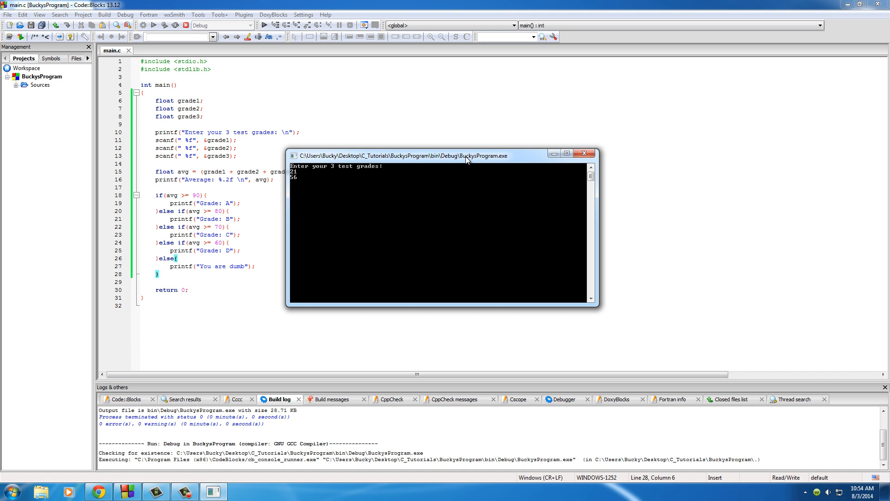